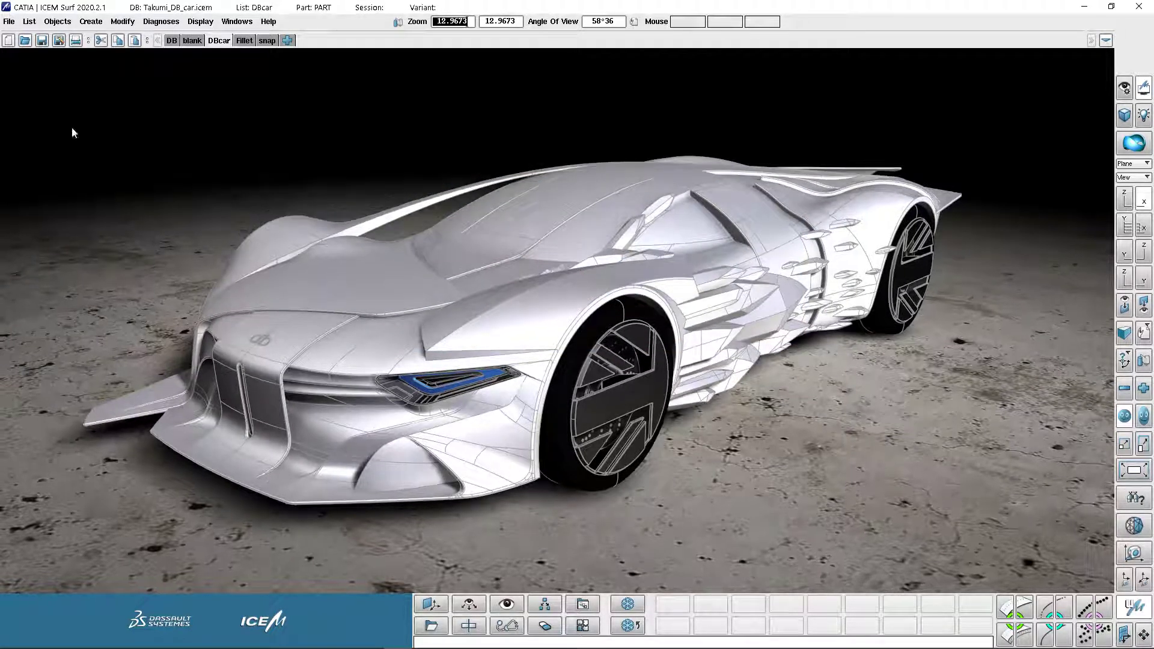
# Bring up the Keyboard function-key shortcuts panel from the Windows menu.
pyautogui.click(9, 20)
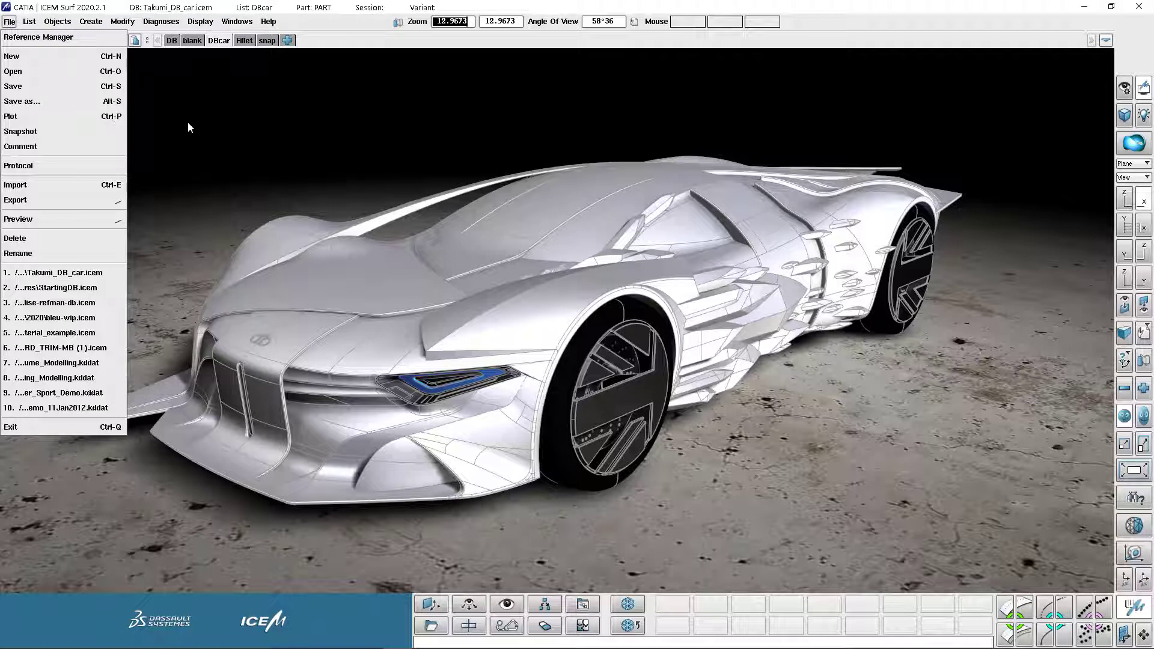
pyautogui.click(189, 124)
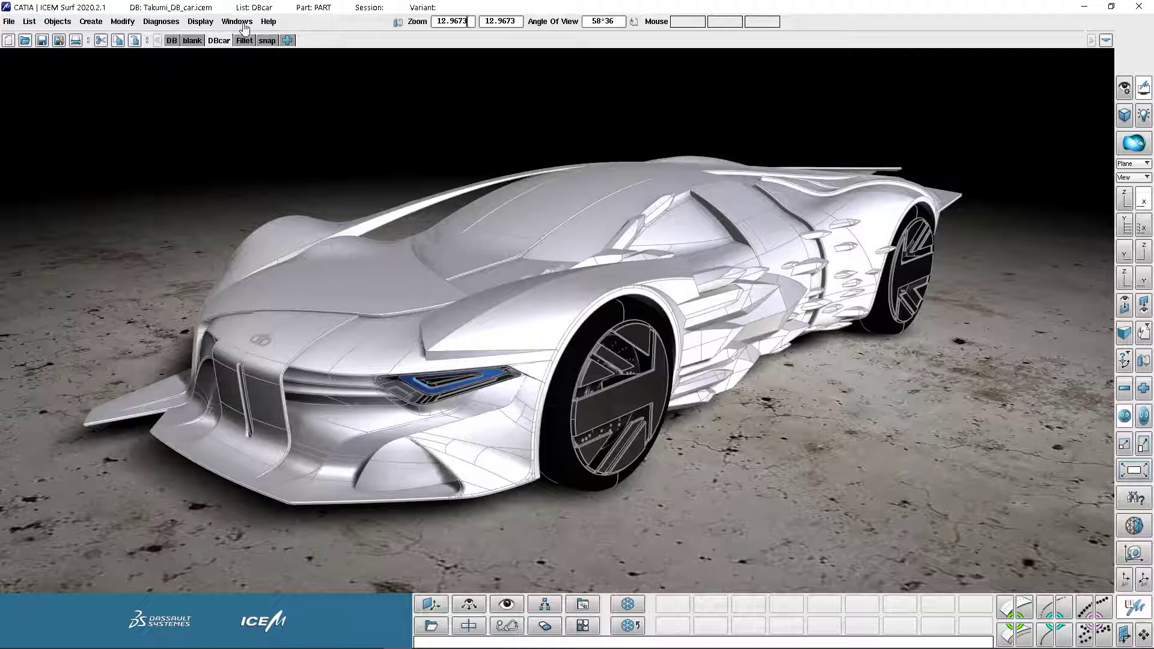
pyautogui.click(237, 20)
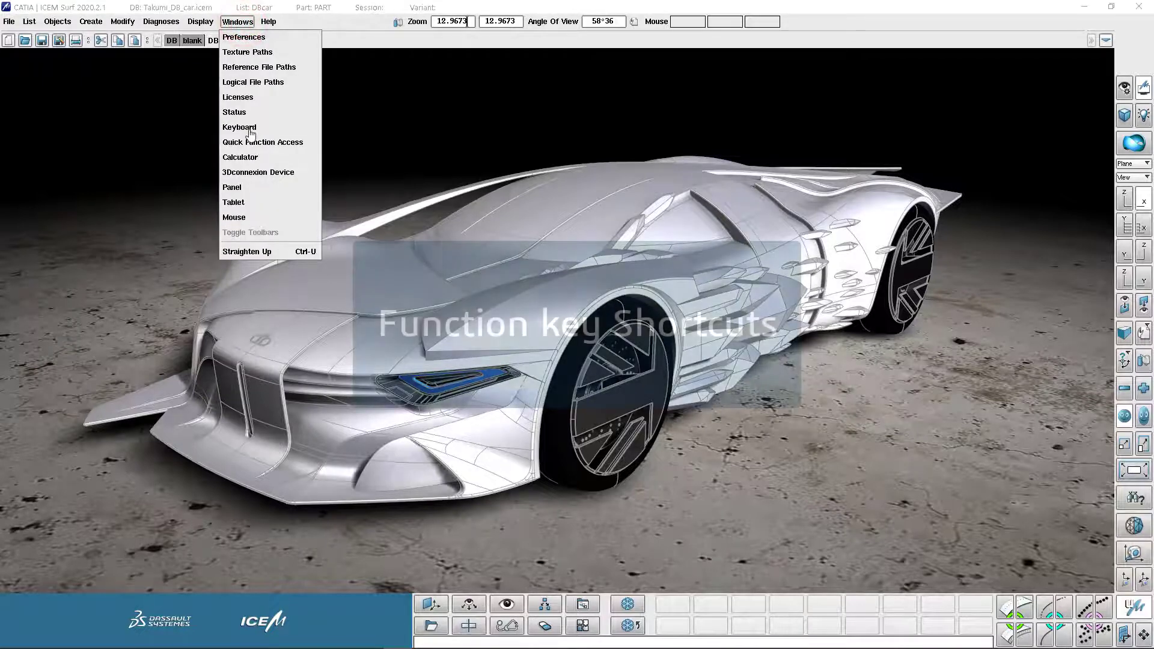
pyautogui.click(238, 126)
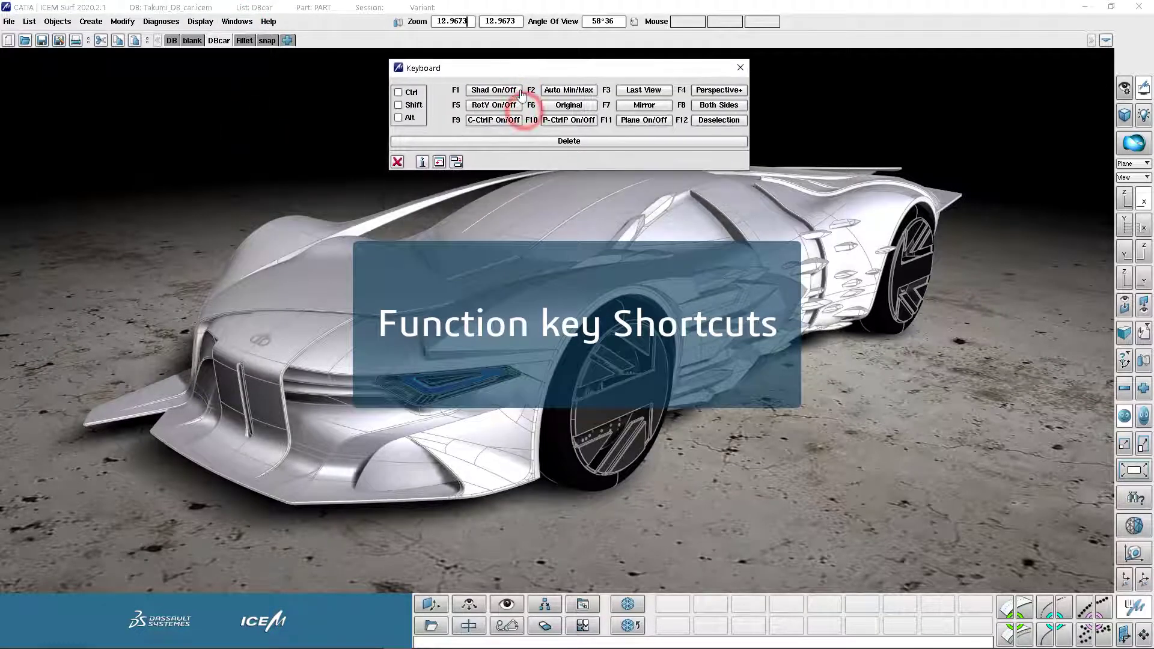
# Toggle Shad On/Off to wireframe and back, then make the last function keys step through variants.
pyautogui.click(493, 89)
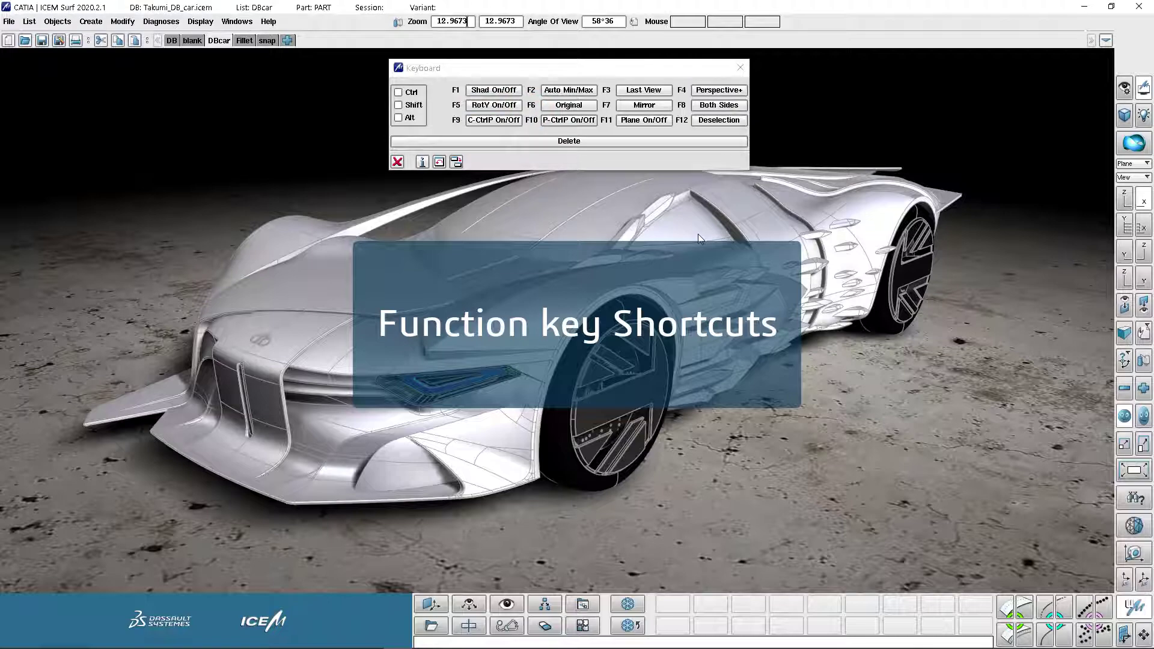
pyautogui.click(495, 90)
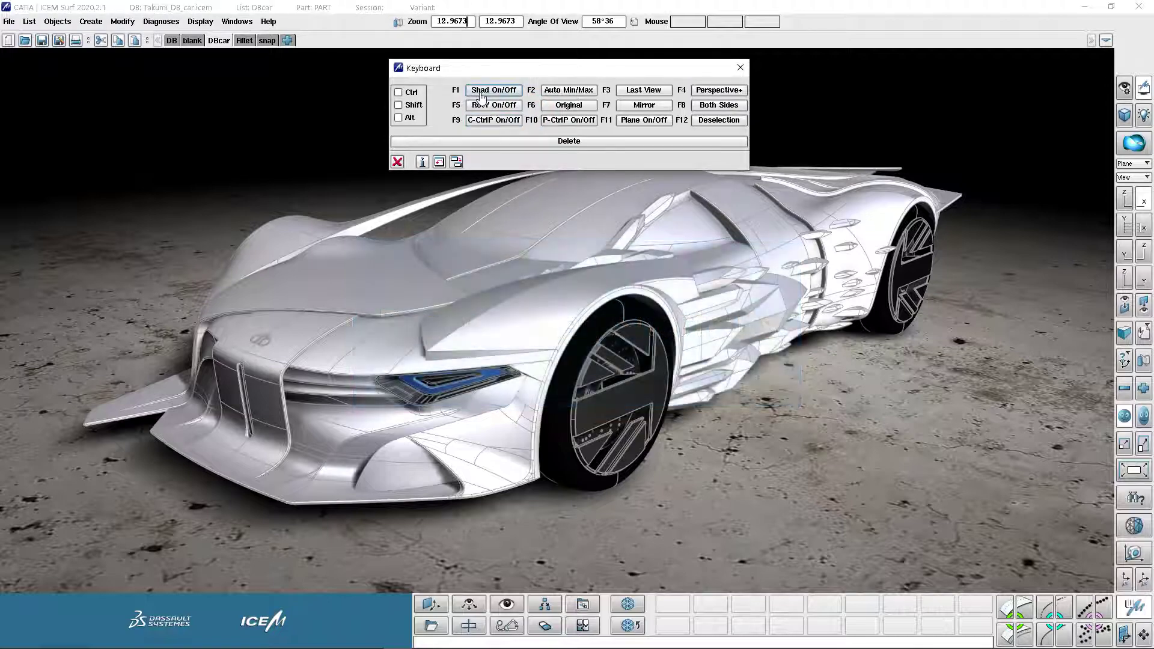
pyautogui.click(493, 90)
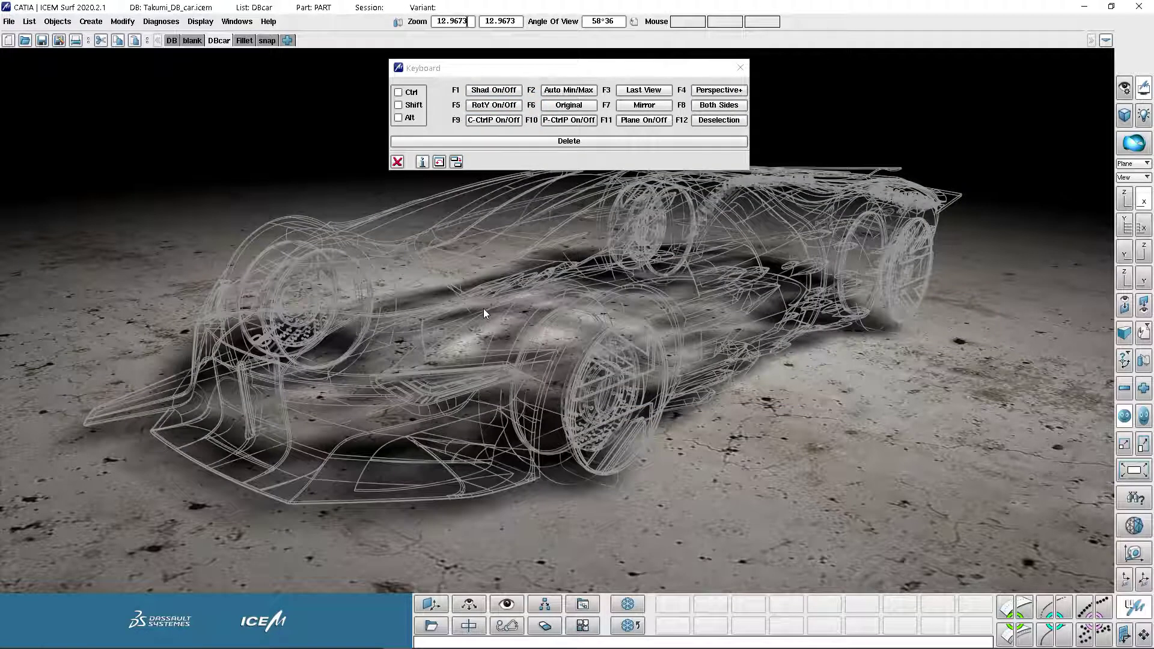
pyautogui.click(493, 89)
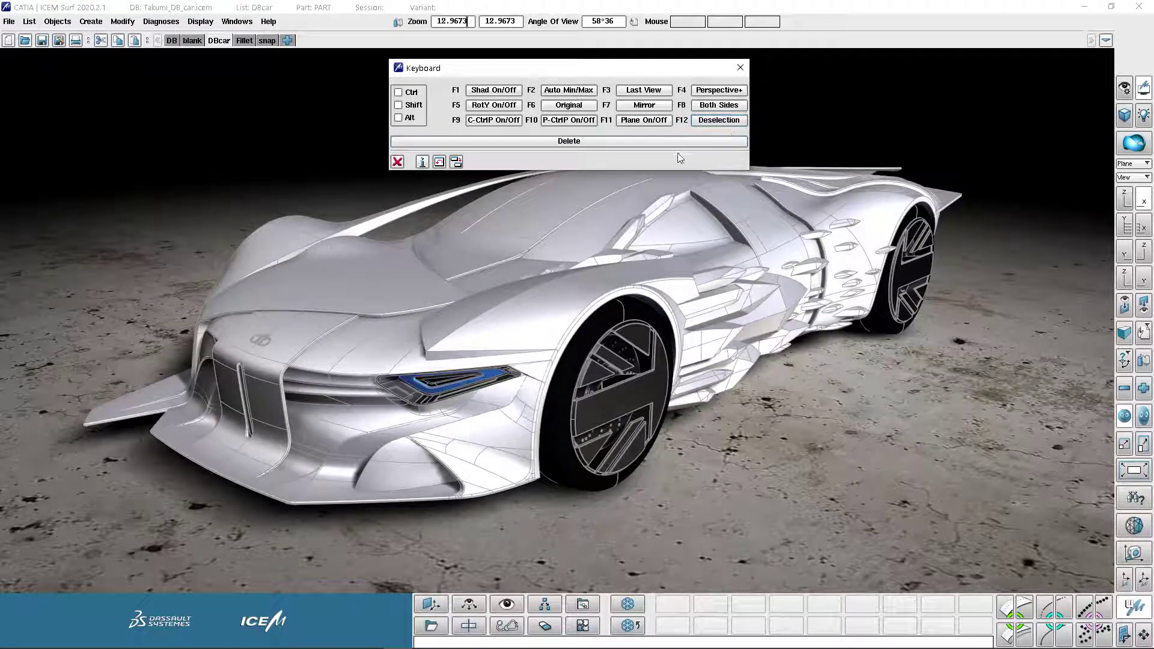
pyautogui.click(642, 121)
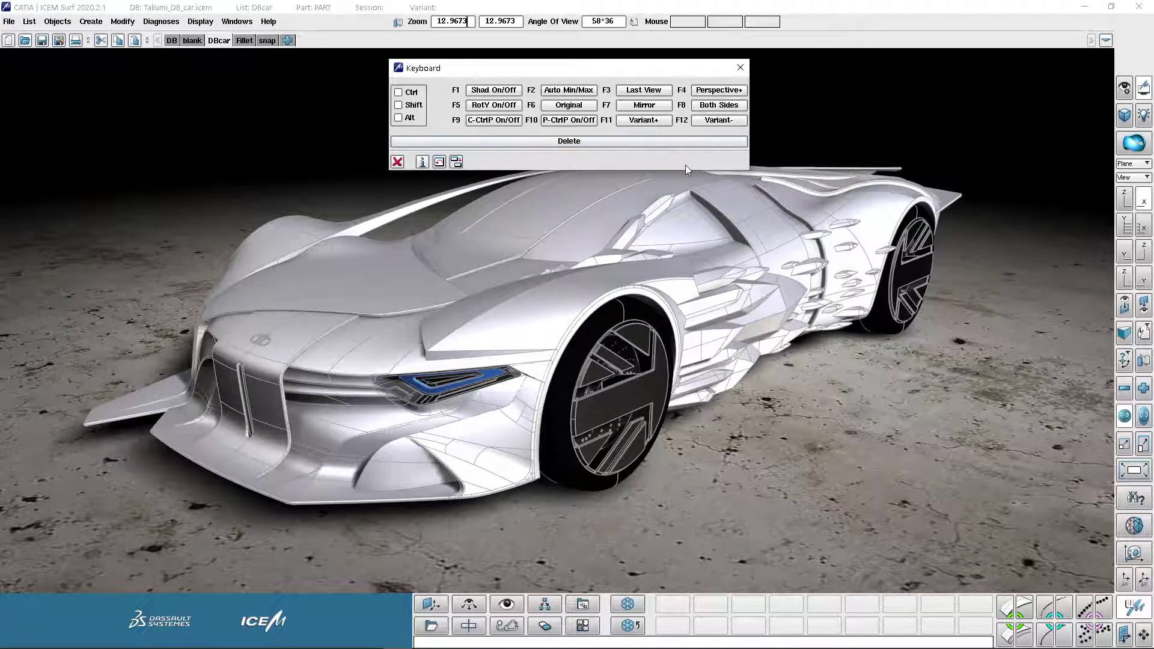
pyautogui.moveTo(686, 137)
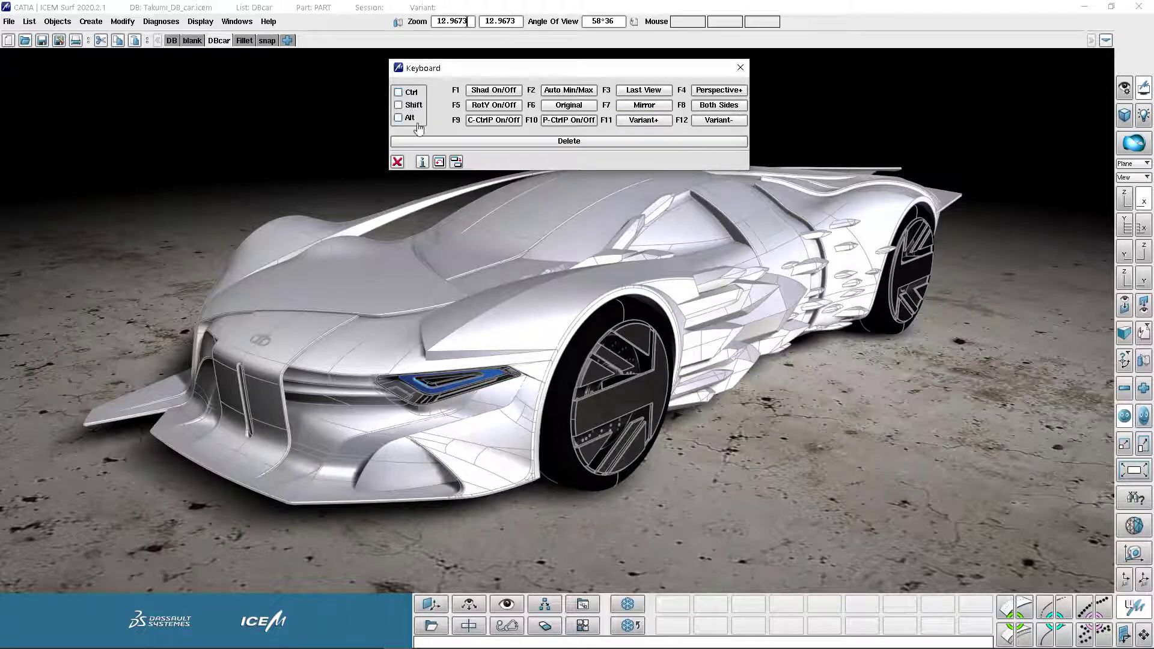
# Show the empty Alt-combined function-key slots, trying the Ctrl set in passing.
pyautogui.click(399, 119)
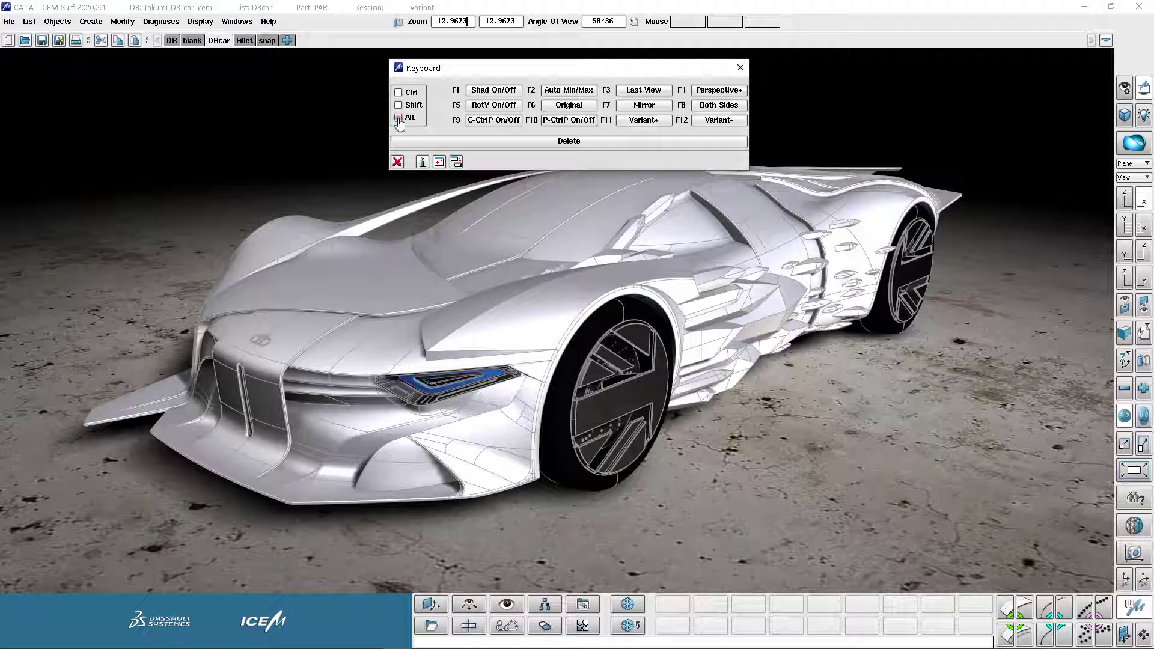
pyautogui.click(400, 118)
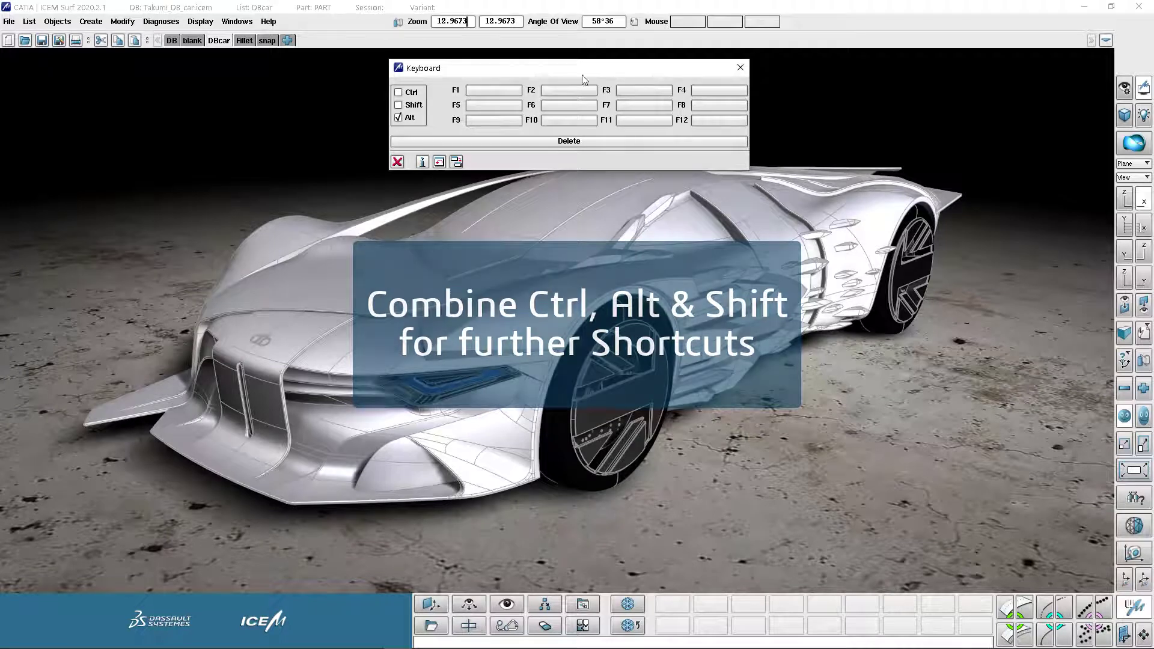
pyautogui.click(399, 91)
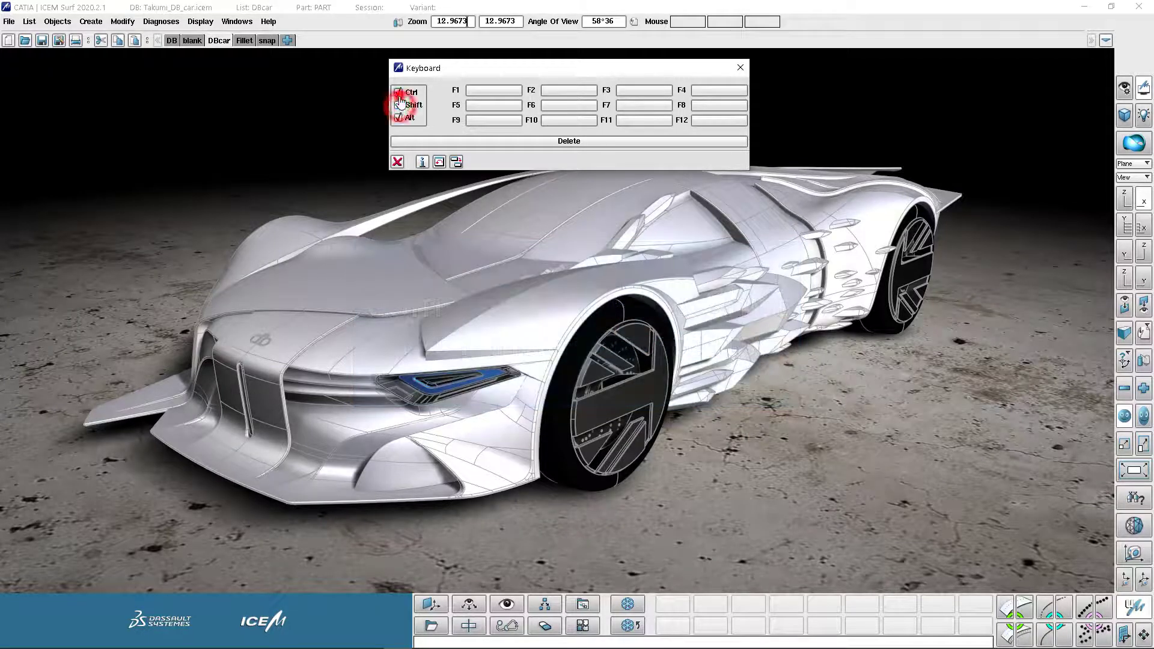
pyautogui.click(398, 118)
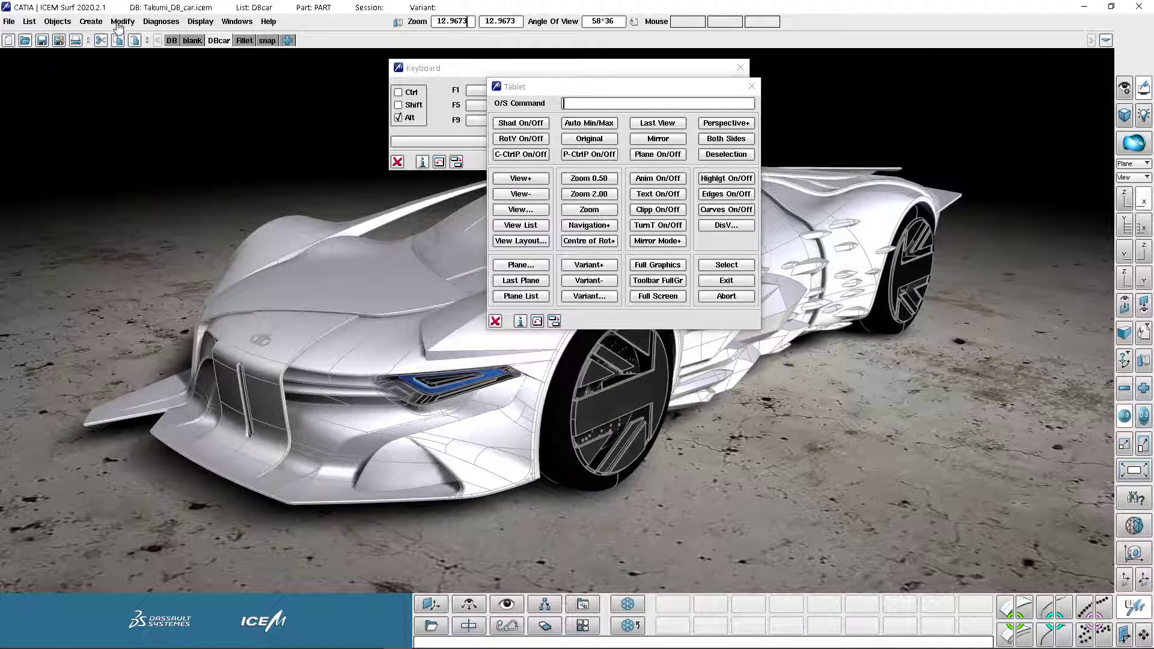
# Start the Modify > Patch > Matching (VI) tool.
pyautogui.click(122, 21)
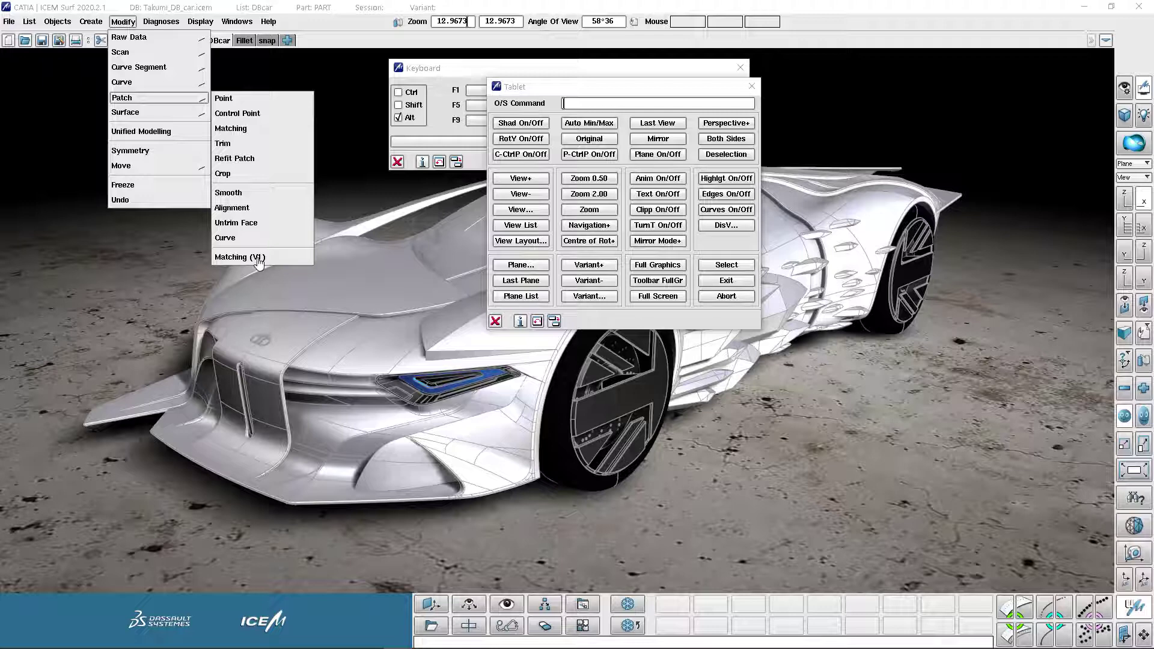
pyautogui.click(238, 257)
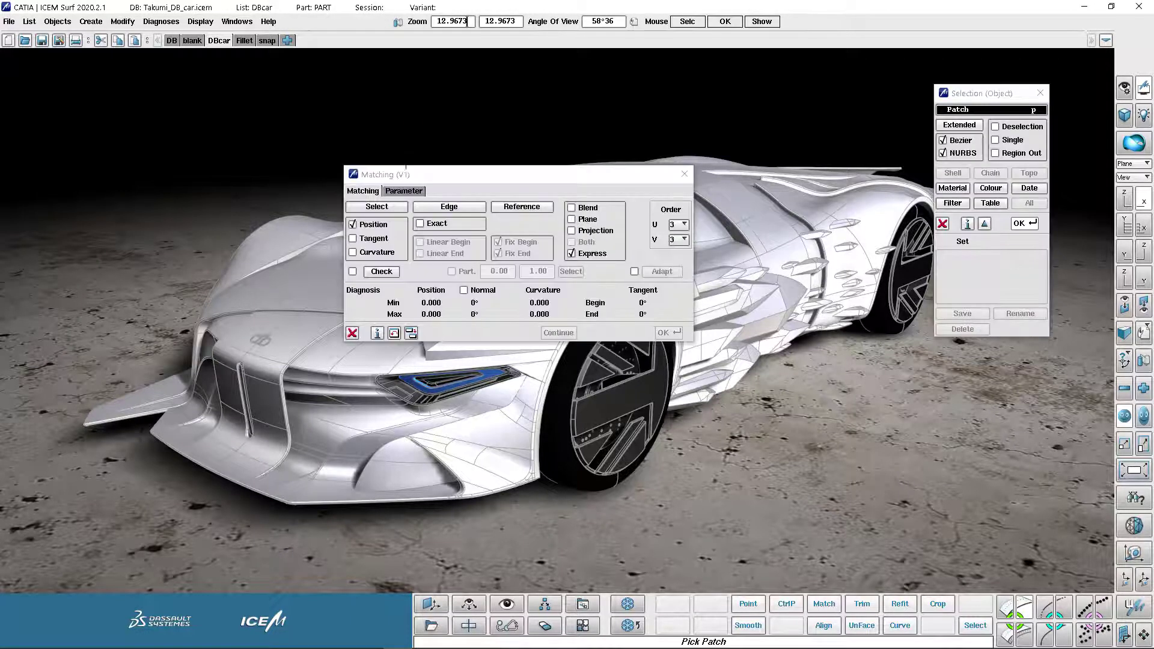
pyautogui.moveTo(353, 333)
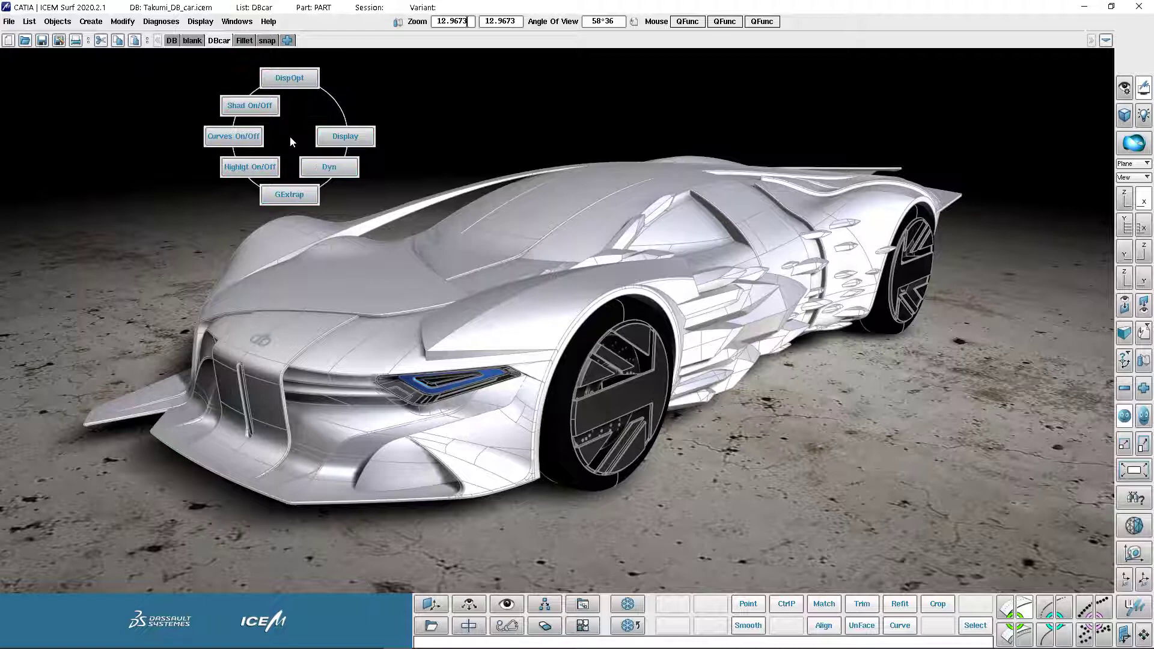
pyautogui.click(237, 21)
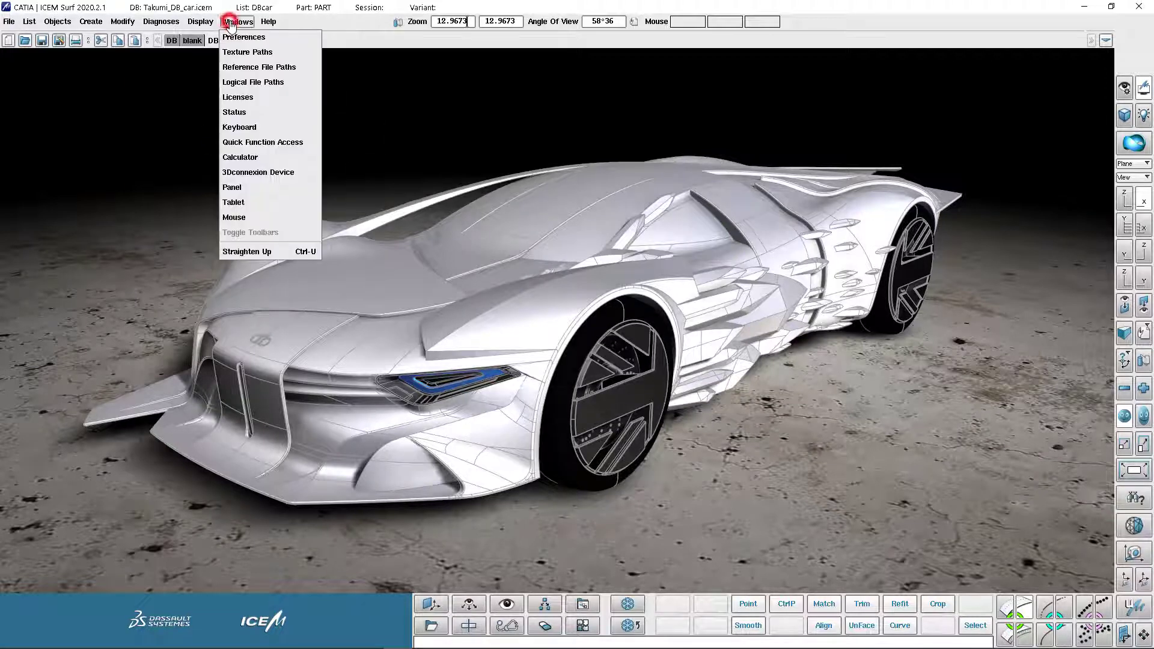
pyautogui.click(263, 142)
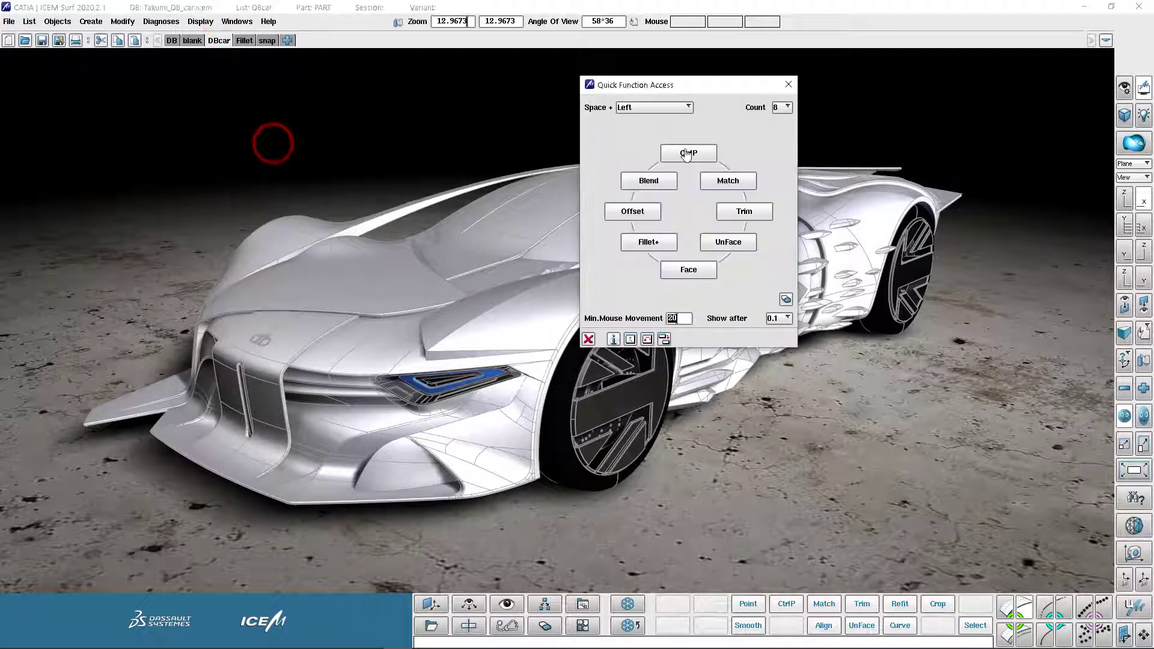
pyautogui.moveTo(772, 219)
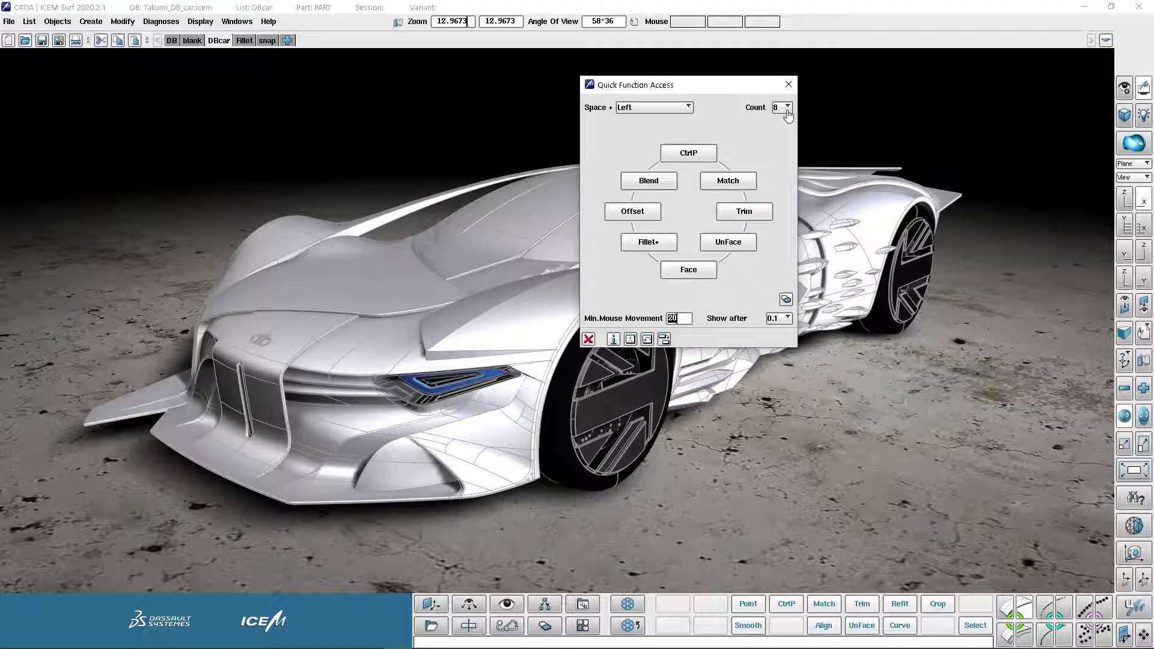
pyautogui.click(786, 107)
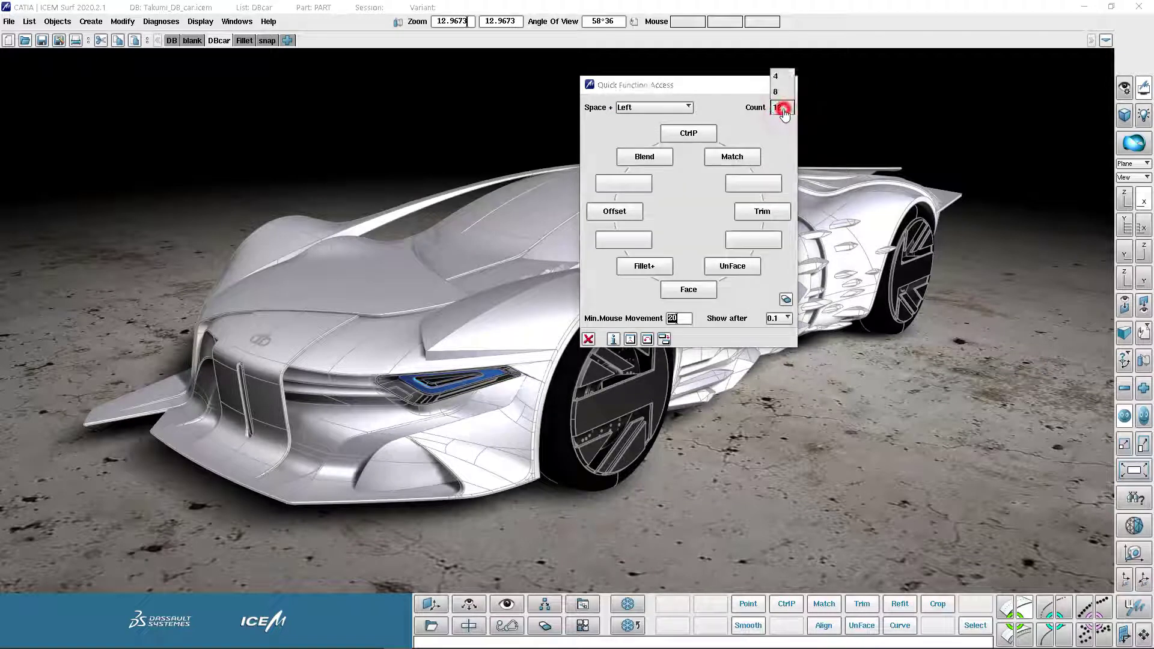
pyautogui.click(782, 77)
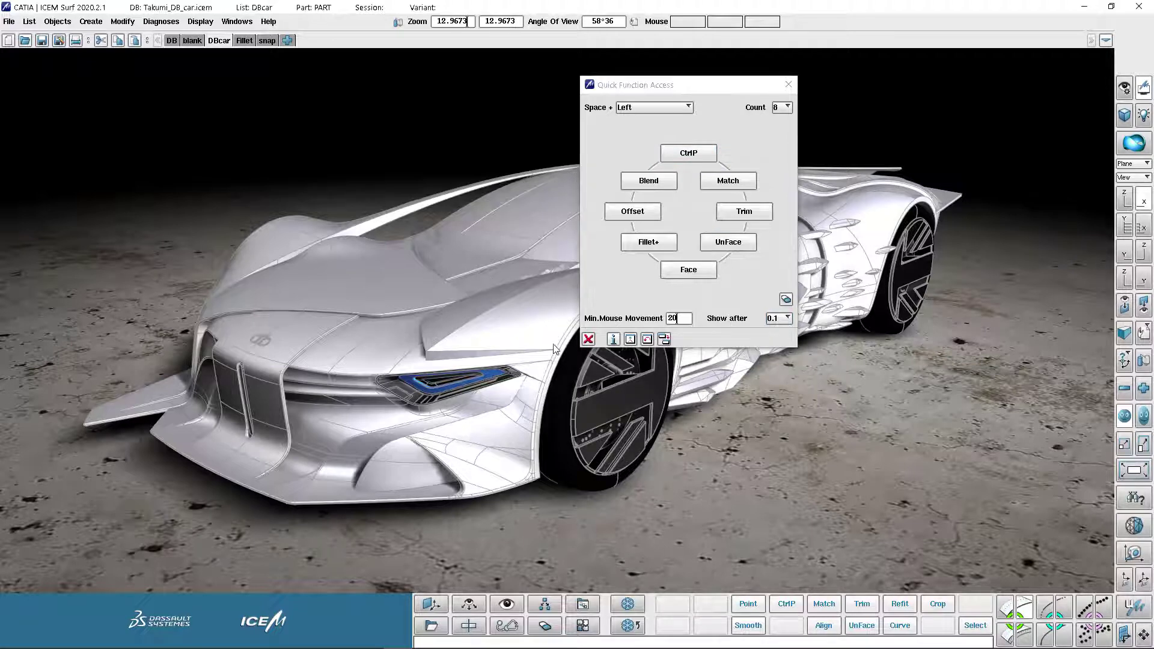
pyautogui.click(588, 339)
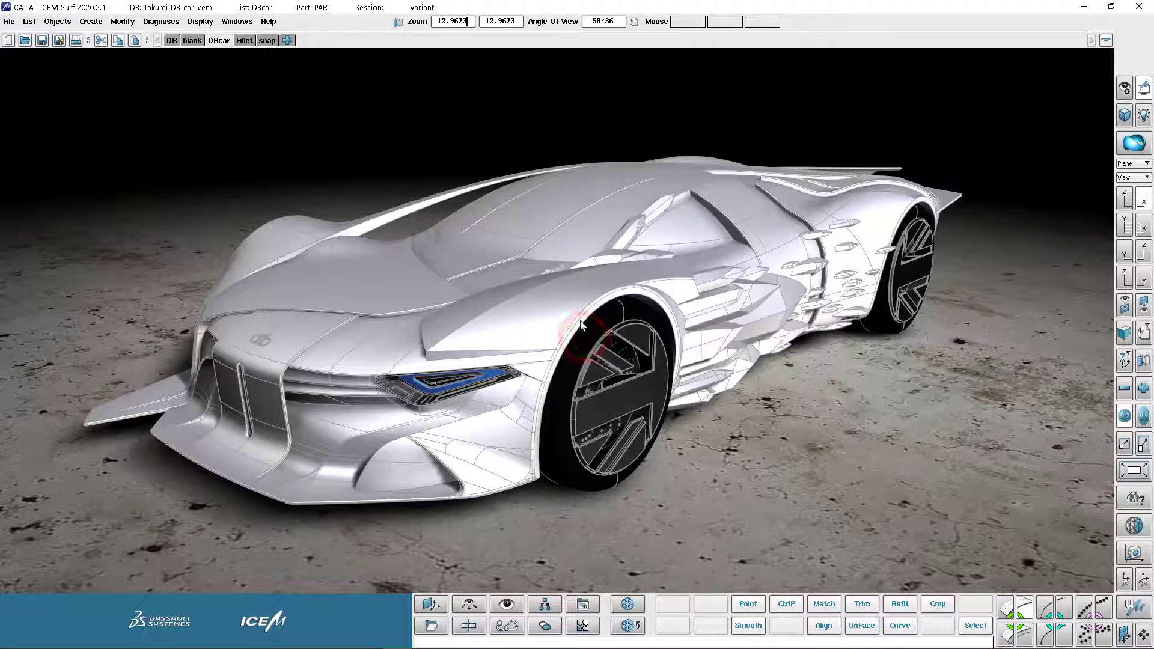
# Try the radial quick menu over the car, then switch to the empty 'snap' parts list.
pyautogui.rightClick(529, 298)
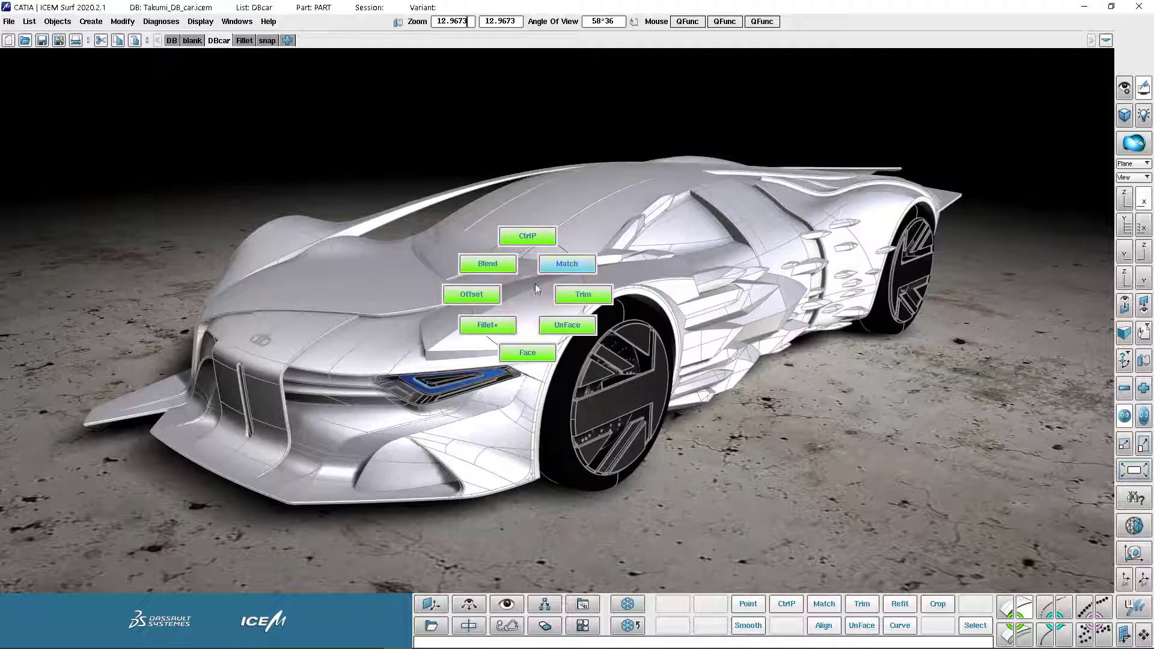
pyautogui.moveTo(527, 353)
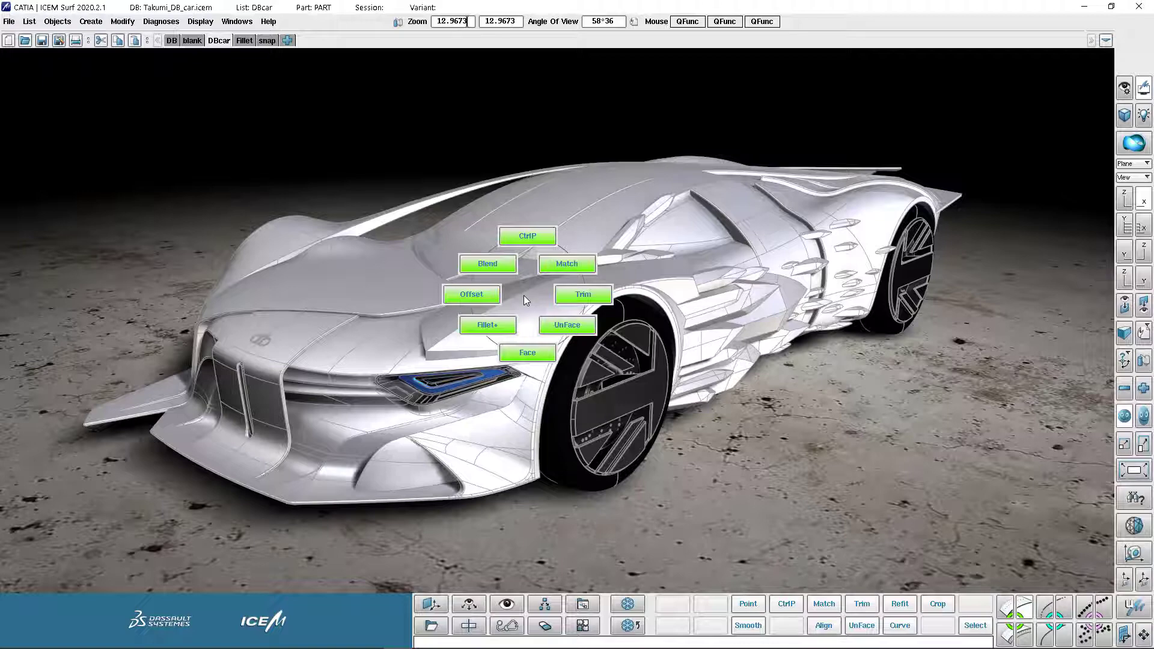
pyautogui.click(1125, 115)
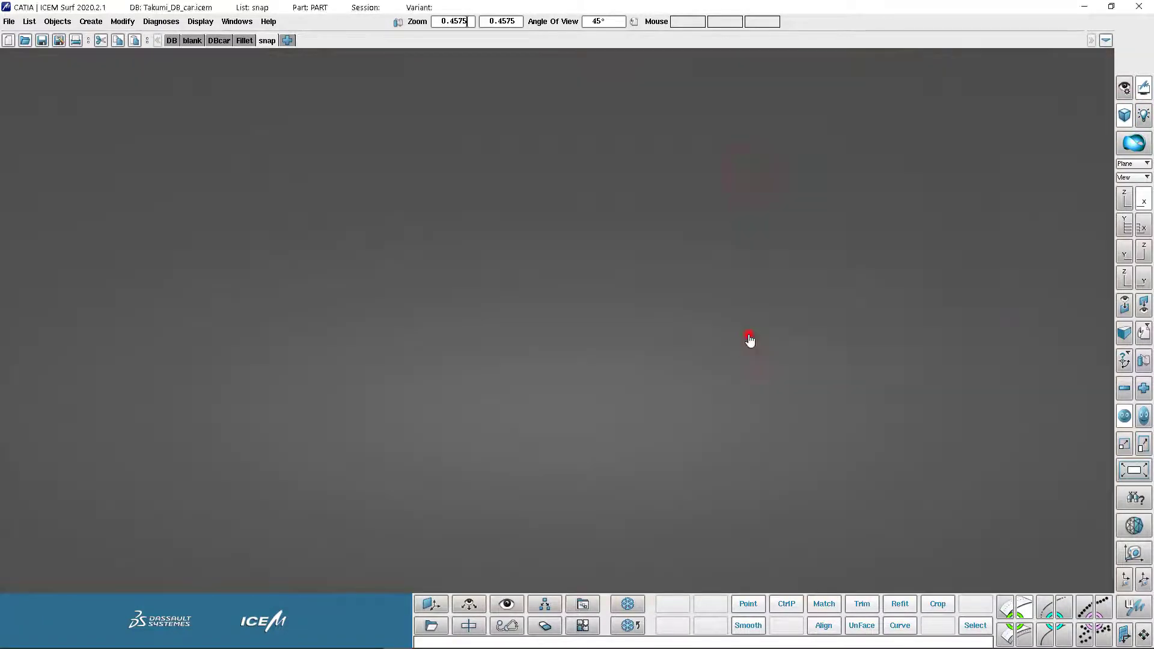
pyautogui.moveTo(965, 482)
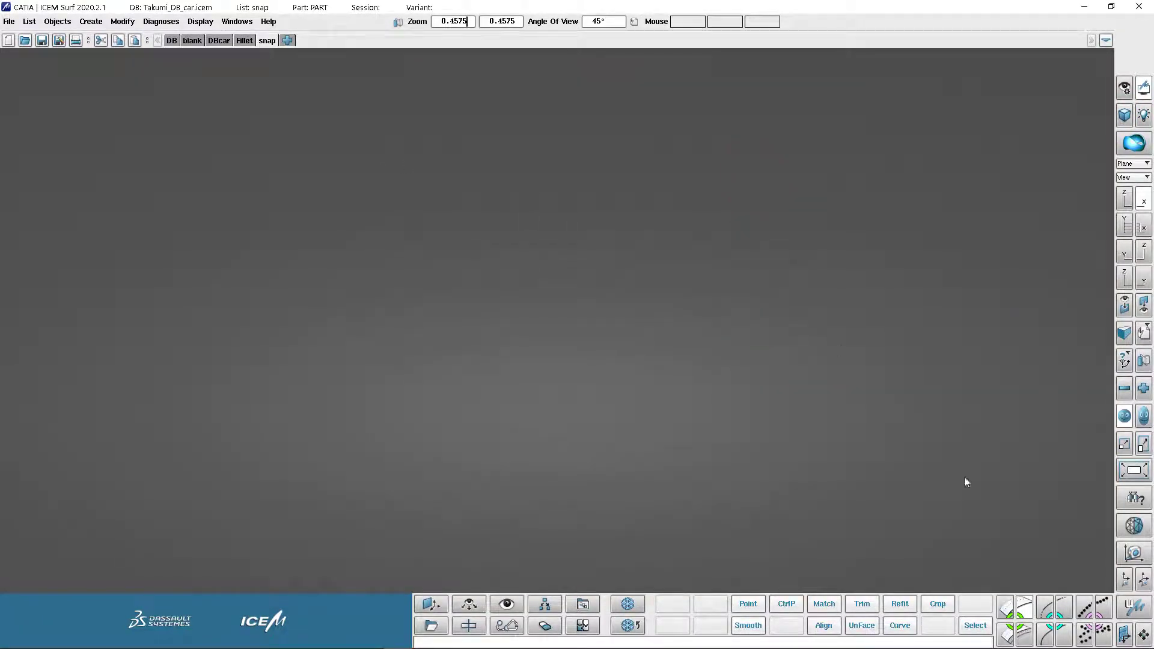
# Start a Create > Patch > 4 Points patch and move the Selection (Position) shortcuts window aside.
pyautogui.click(785, 603)
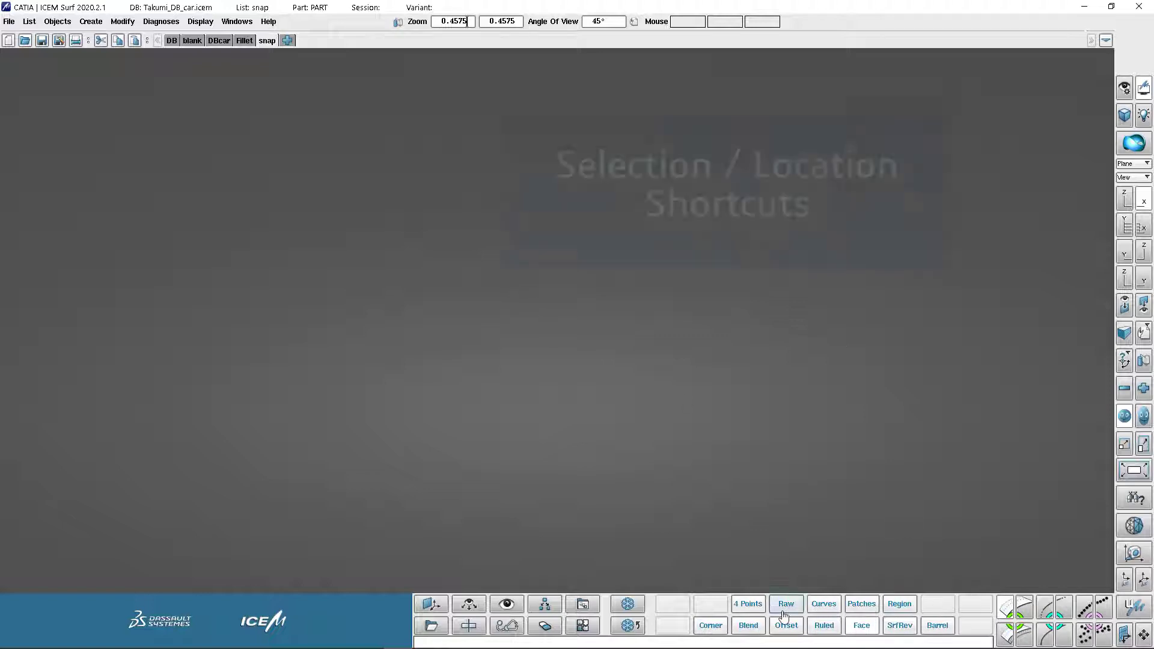
pyautogui.click(747, 604)
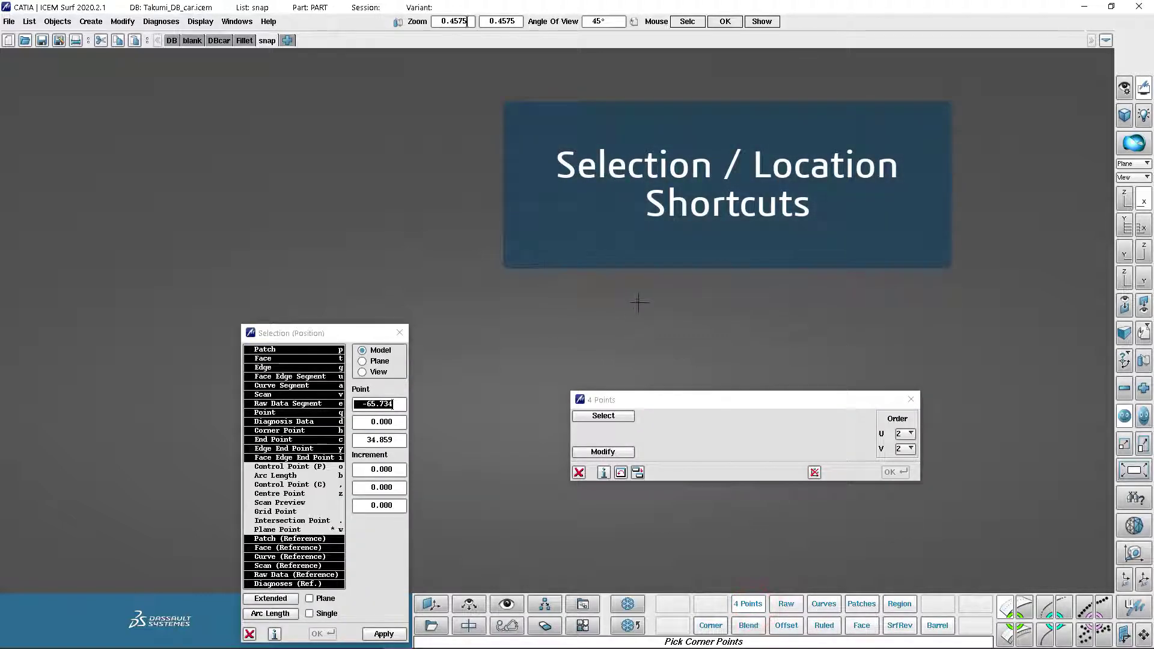
pyautogui.moveTo(323, 333); pyautogui.dragTo(377, 119)
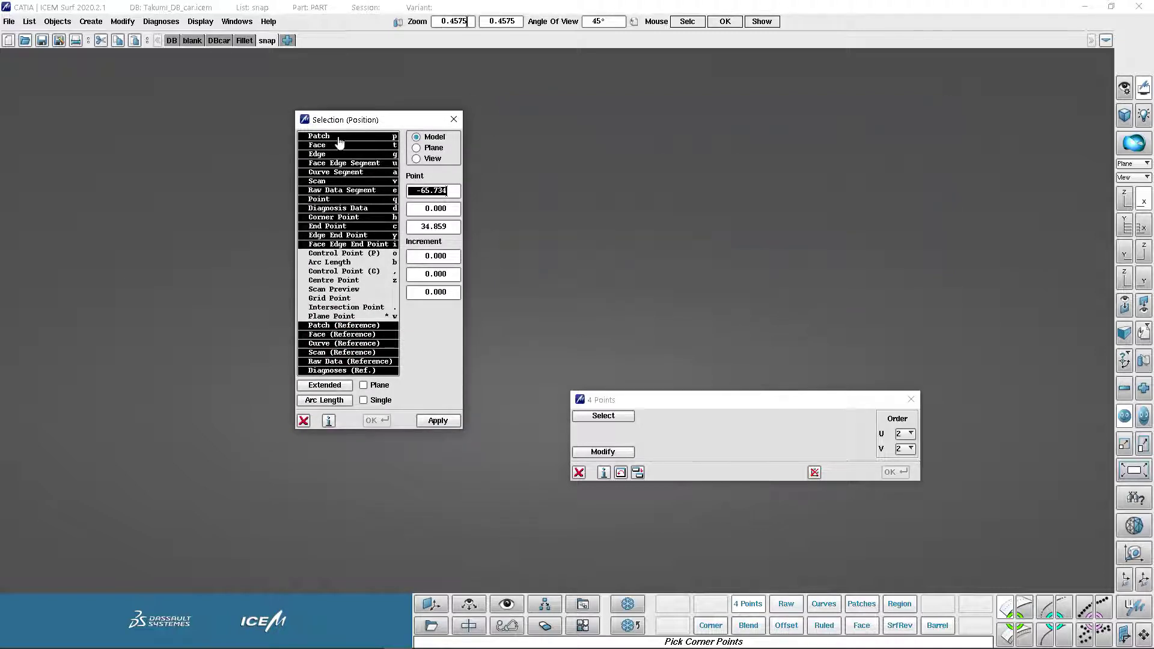
pyautogui.moveTo(382, 162)
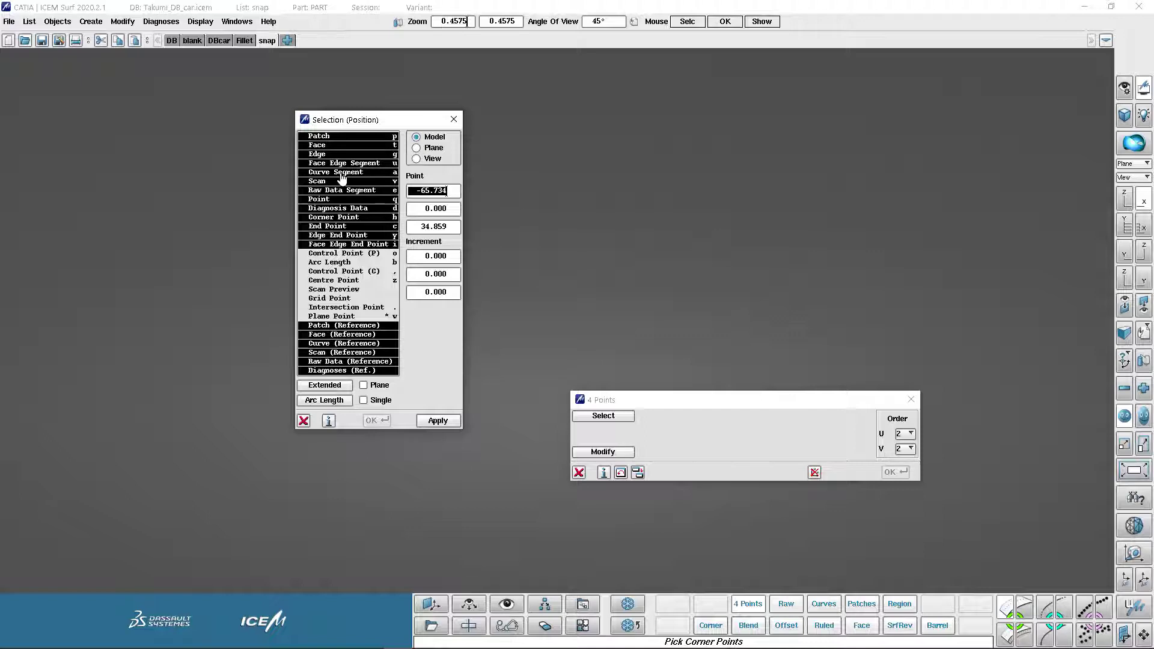
pyautogui.moveTo(378, 119); pyautogui.dragTo(330, 119)
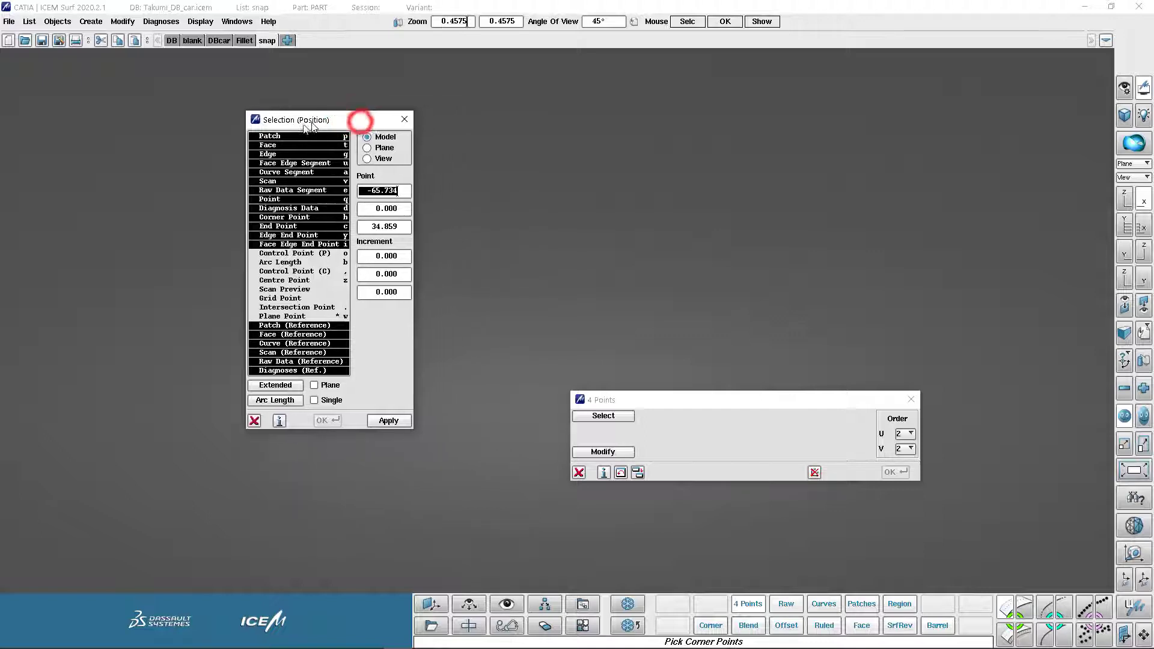
pyautogui.moveTo(295, 119); pyautogui.dragTo(268, 122)
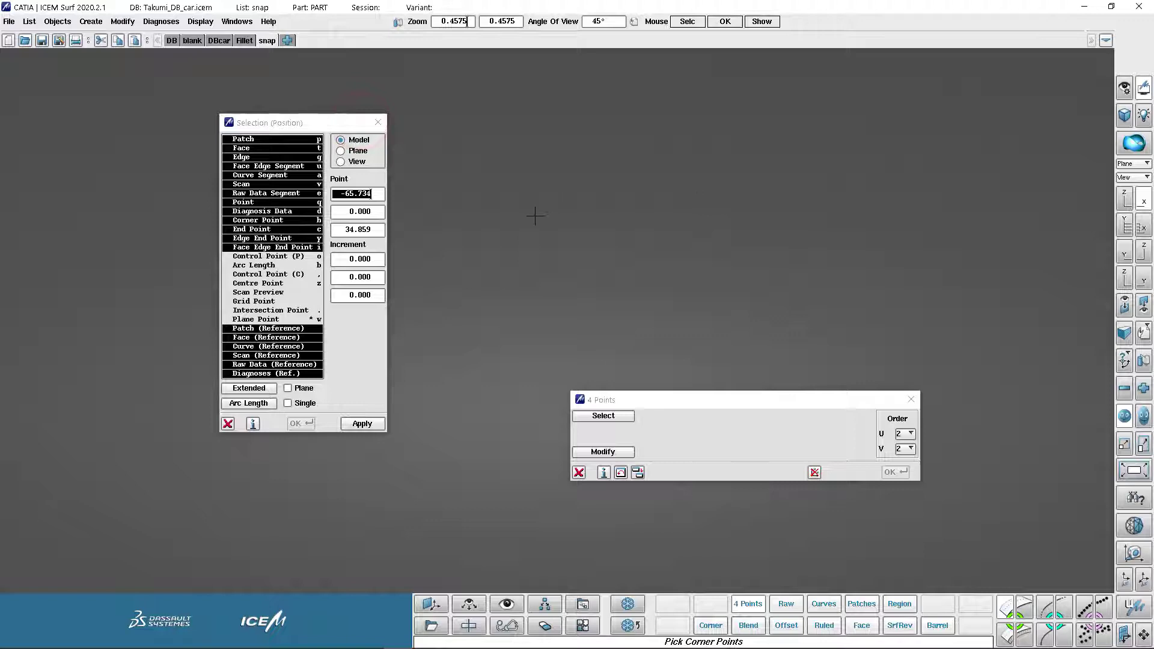
pyautogui.moveTo(589, 218)
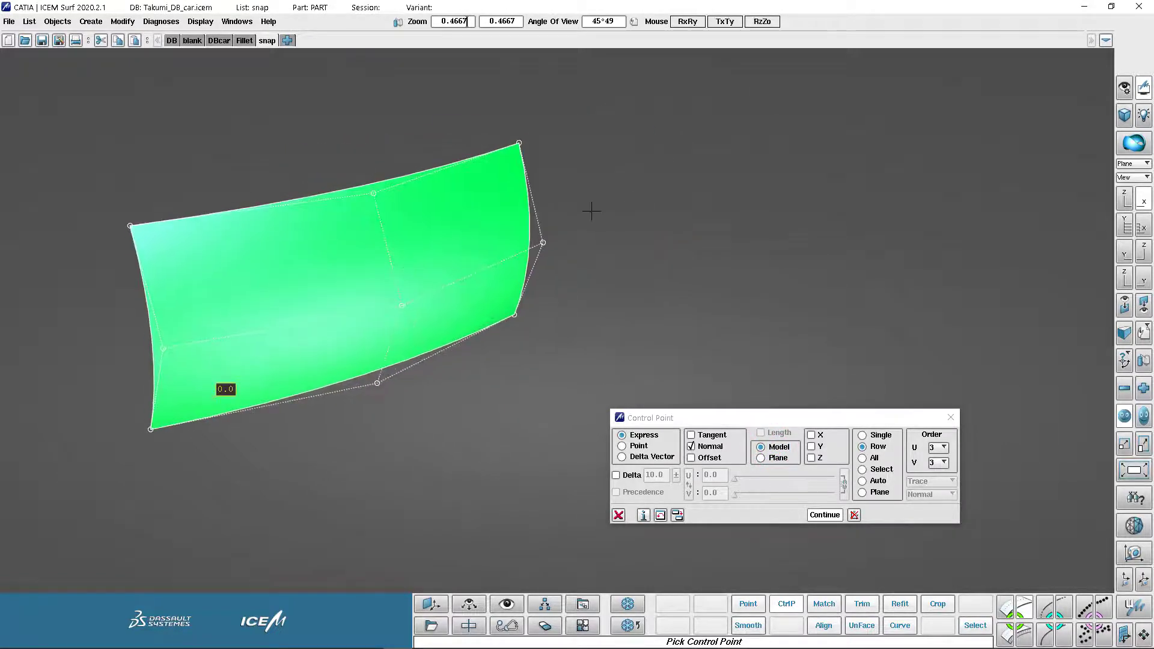
# Close the Control Point dialog and copy the green patch.
pyautogui.click(618, 515)
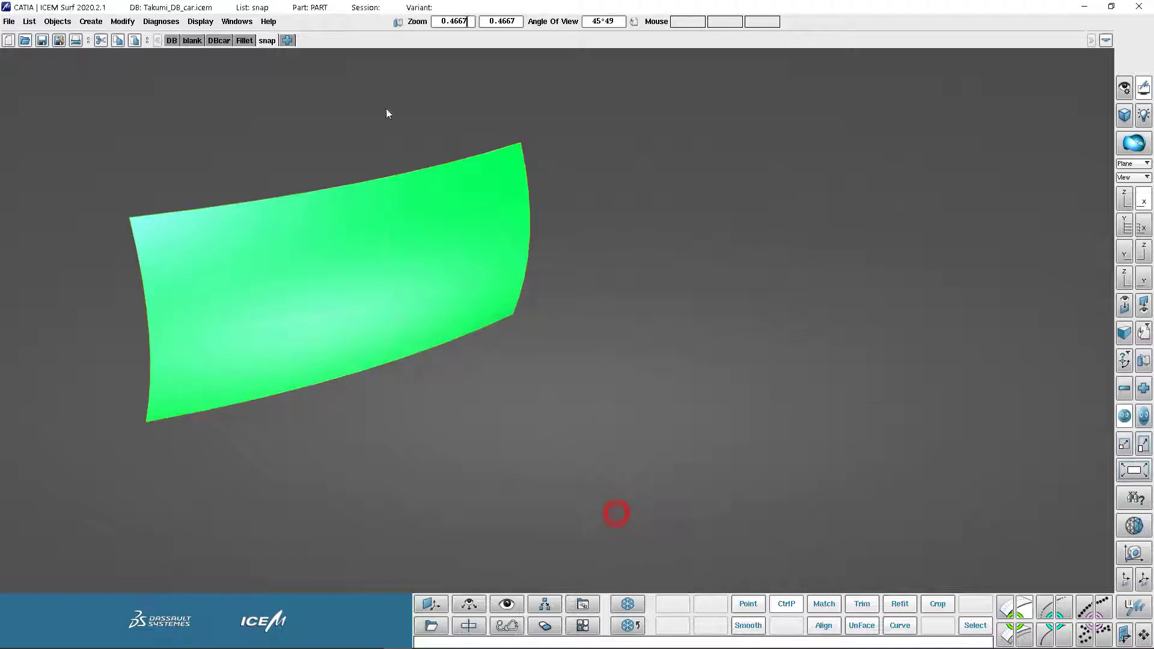
pyautogui.click(101, 41)
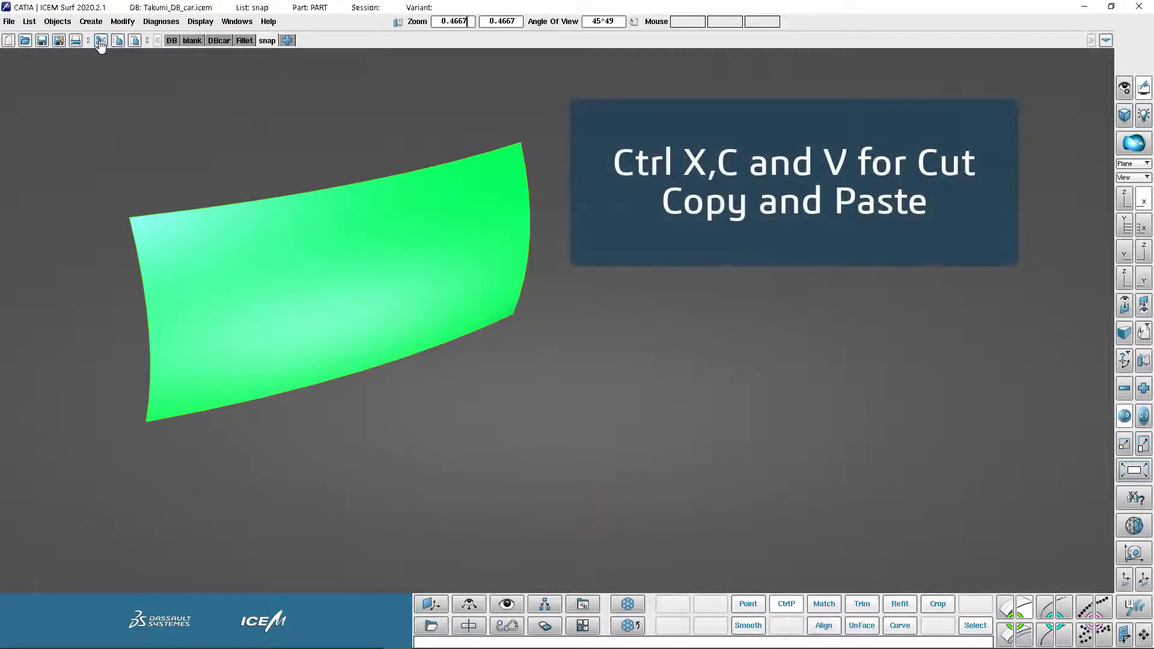
pyautogui.moveTo(135, 41)
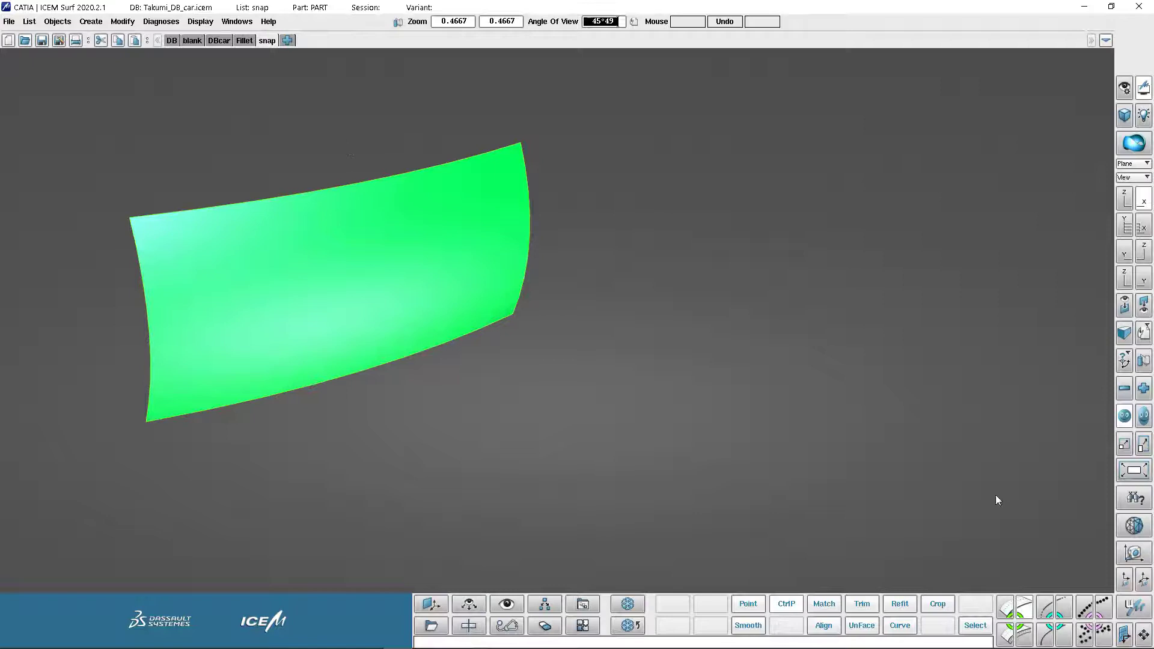
# Start Modify > Dynamic and pick the pasted copy SURFACE2 to reposition it.
pyautogui.click(936, 604)
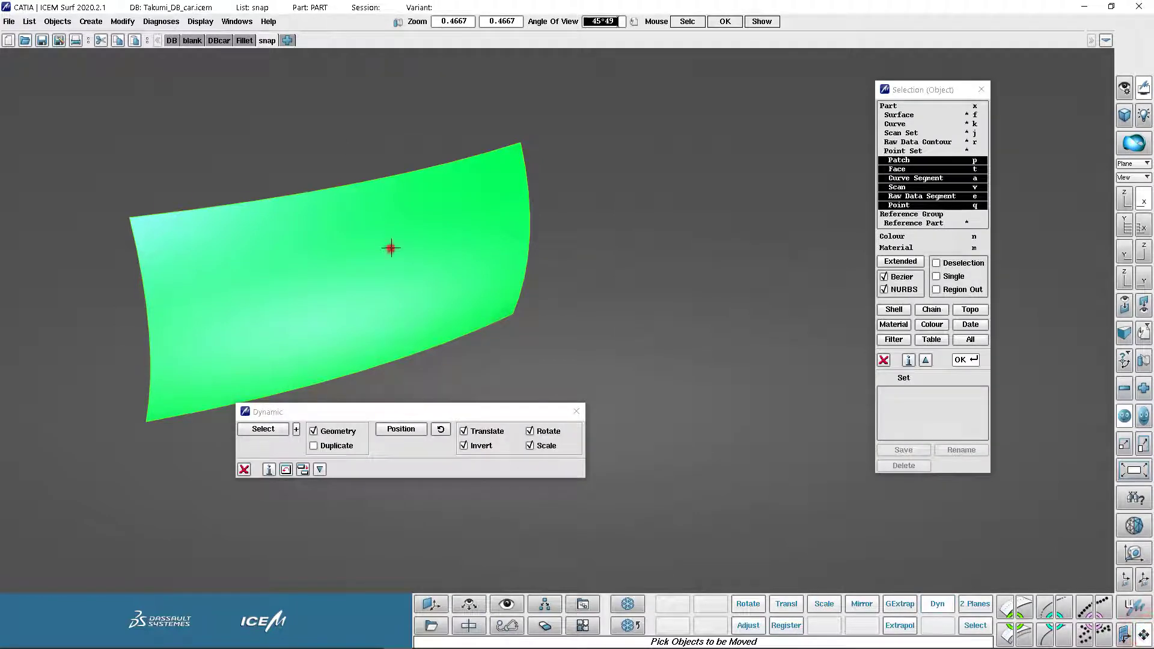
pyautogui.click(391, 248)
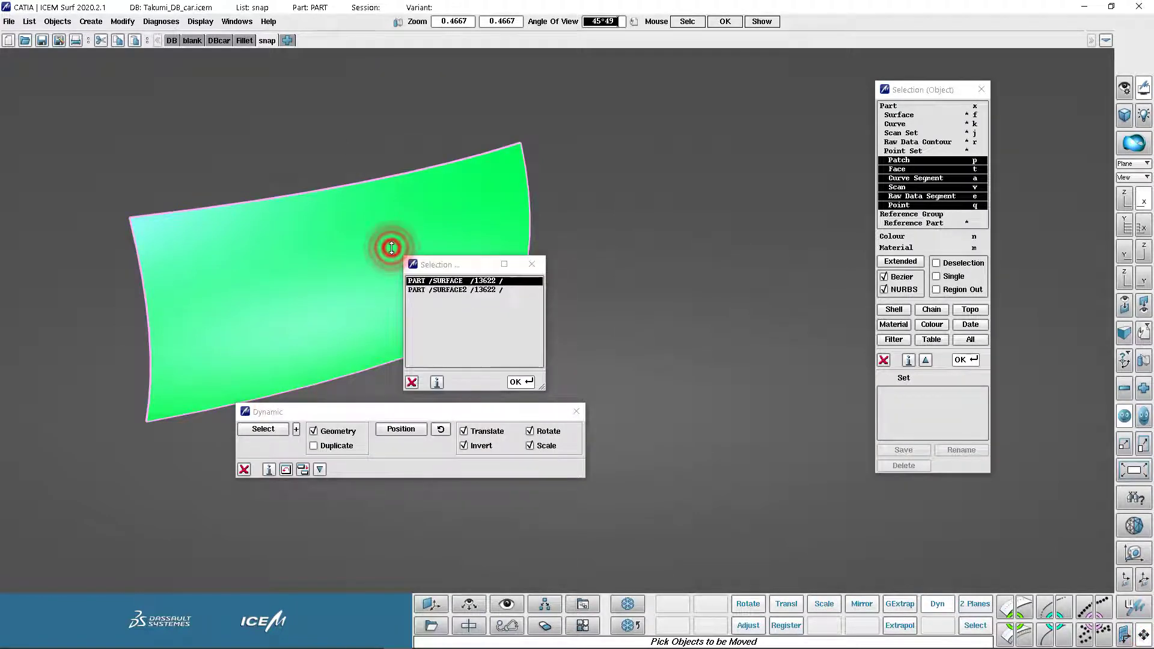
pyautogui.click(519, 381)
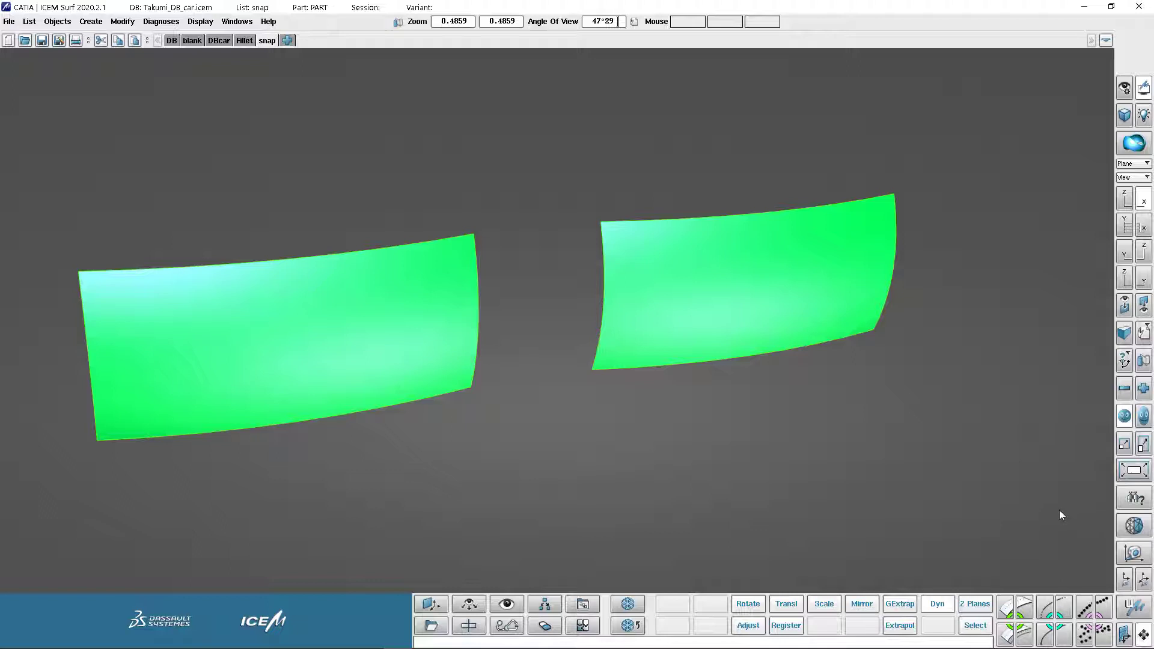
# Start a Curve > 2 Points straight line from the patch corner.
pyautogui.click(749, 603)
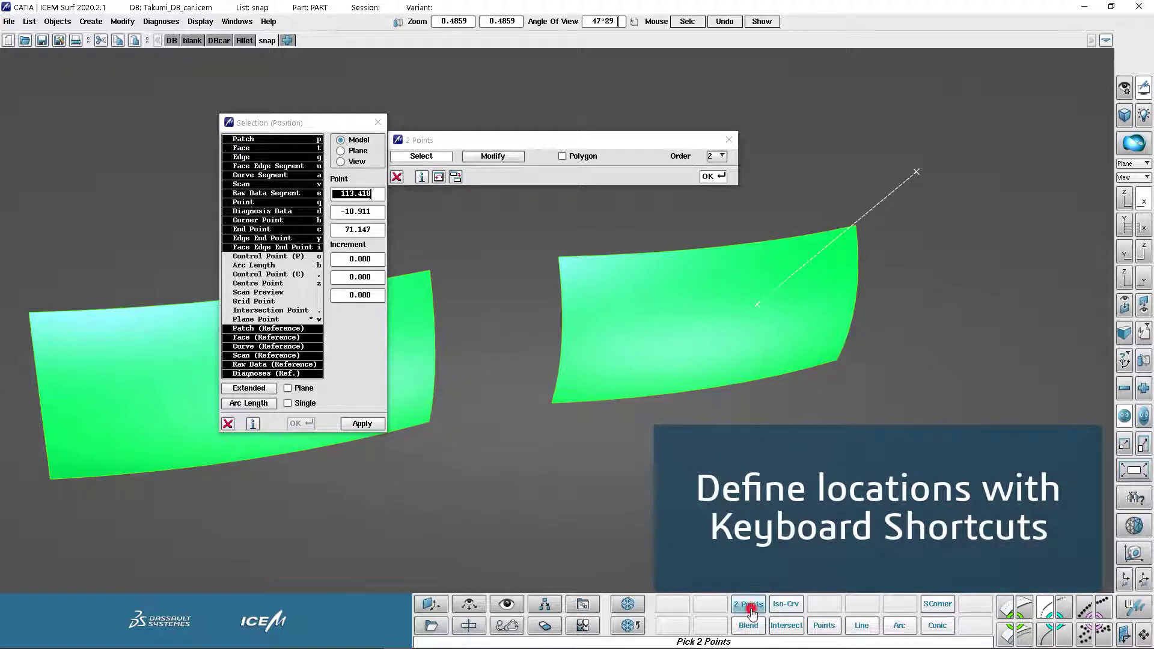
pyautogui.click(756, 307)
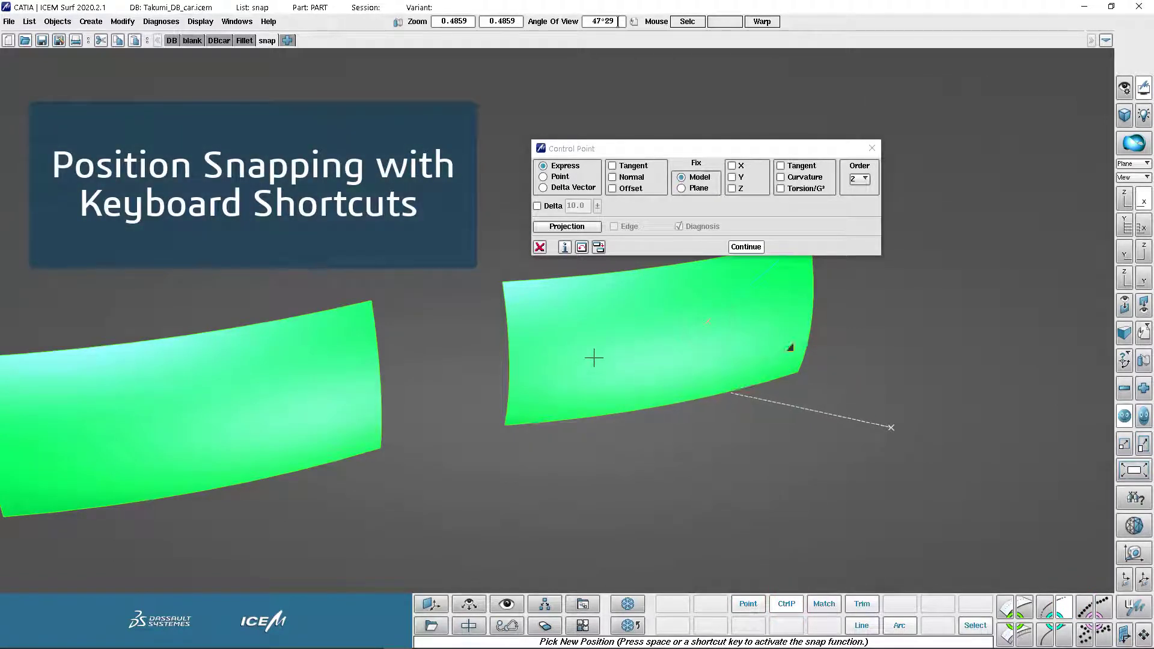
# Snap the right patch's corner control point to a new position.
pyautogui.click(594, 358)
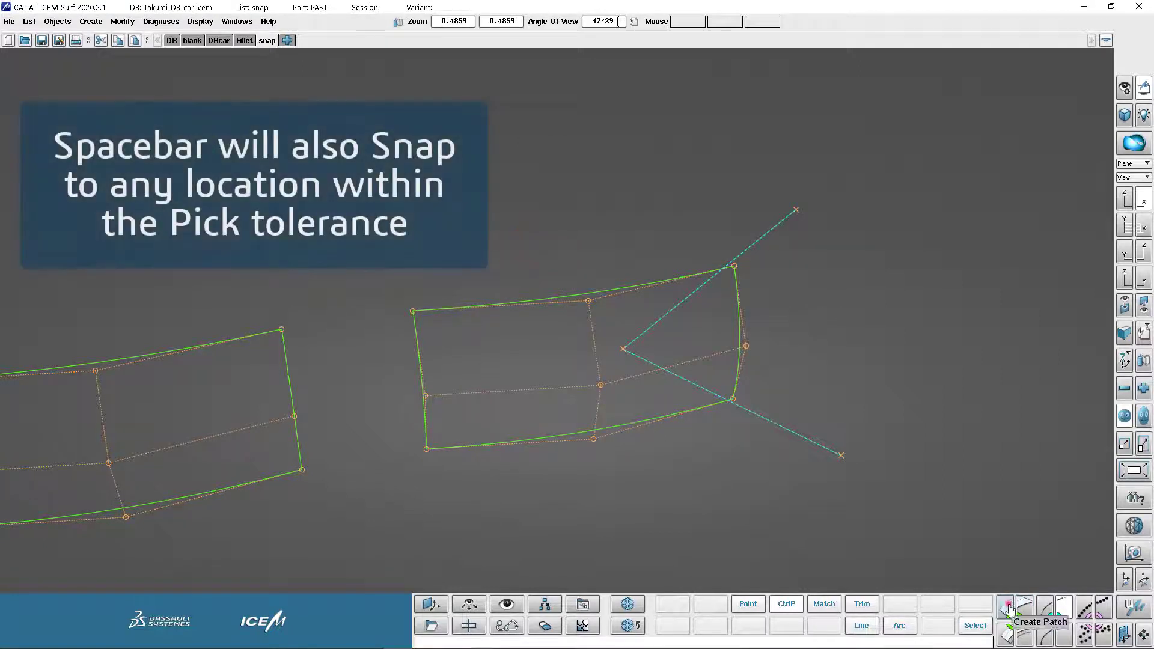
# Bring up patch creation and rotate the view around both wireframe patches.
pyautogui.click(1012, 607)
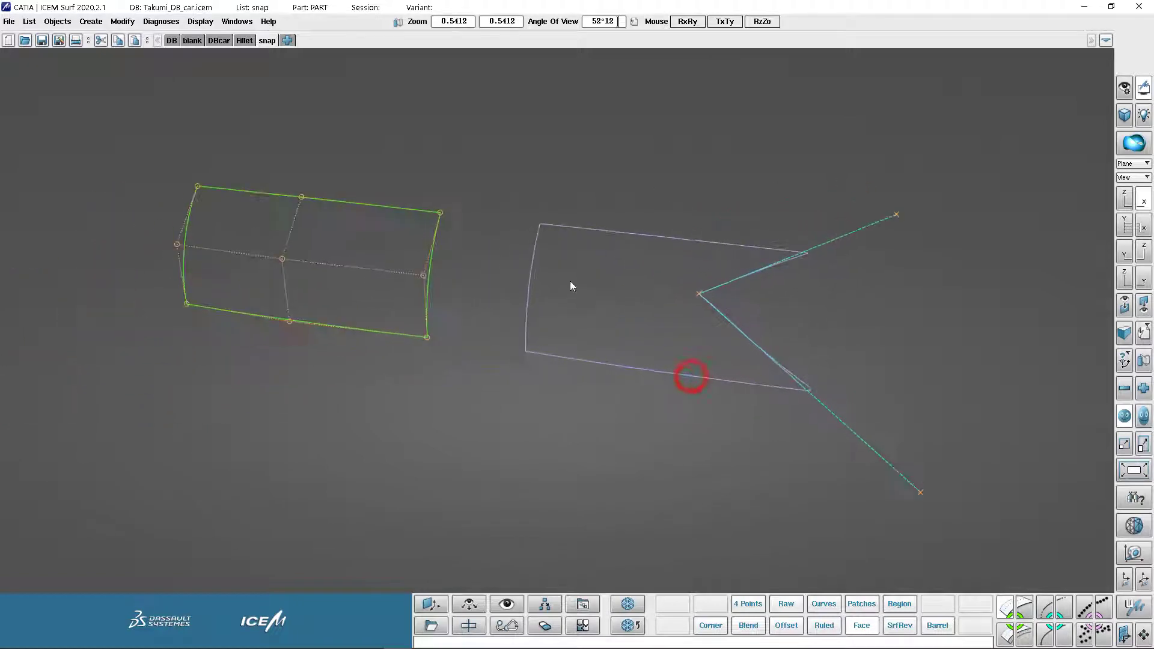
pyautogui.moveTo(570, 286); pyautogui.dragTo(726, 445)
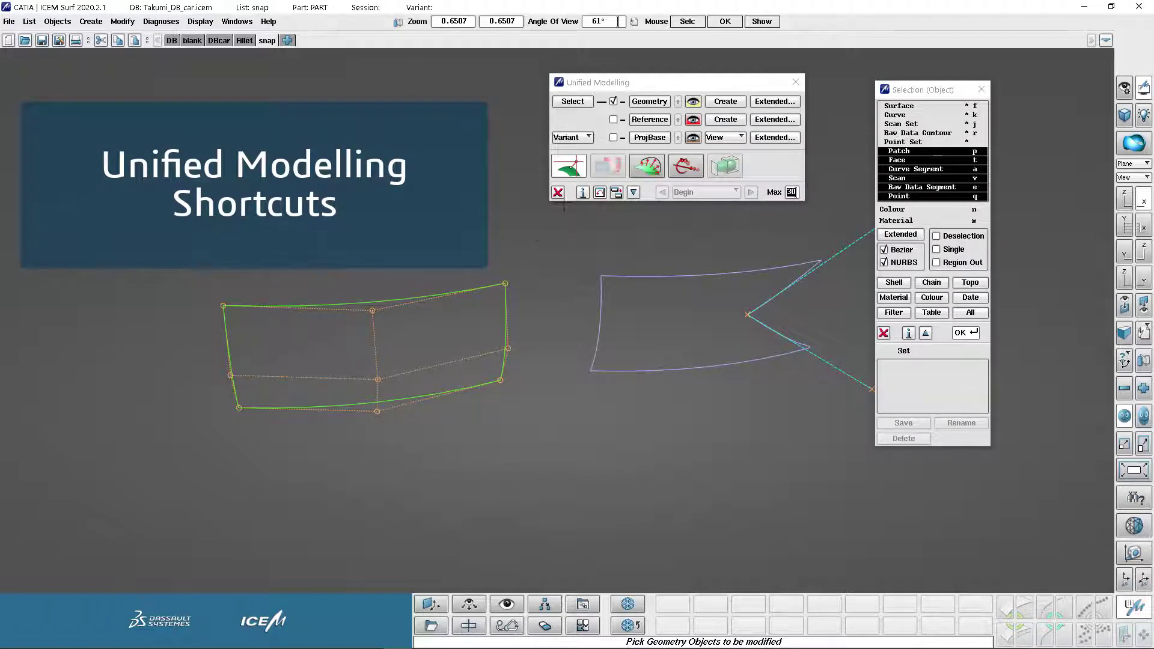
# Put the left patch into Control Point Modification and drag a control point to raise and fold it.
pyautogui.click(440, 322)
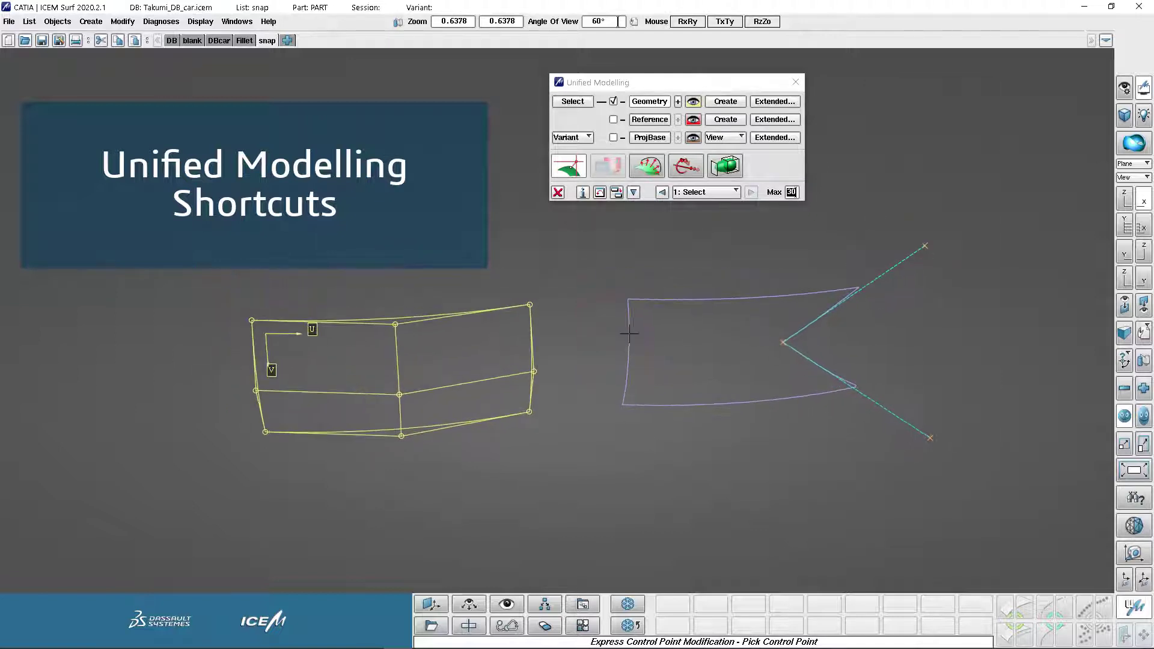
pyautogui.click(567, 166)
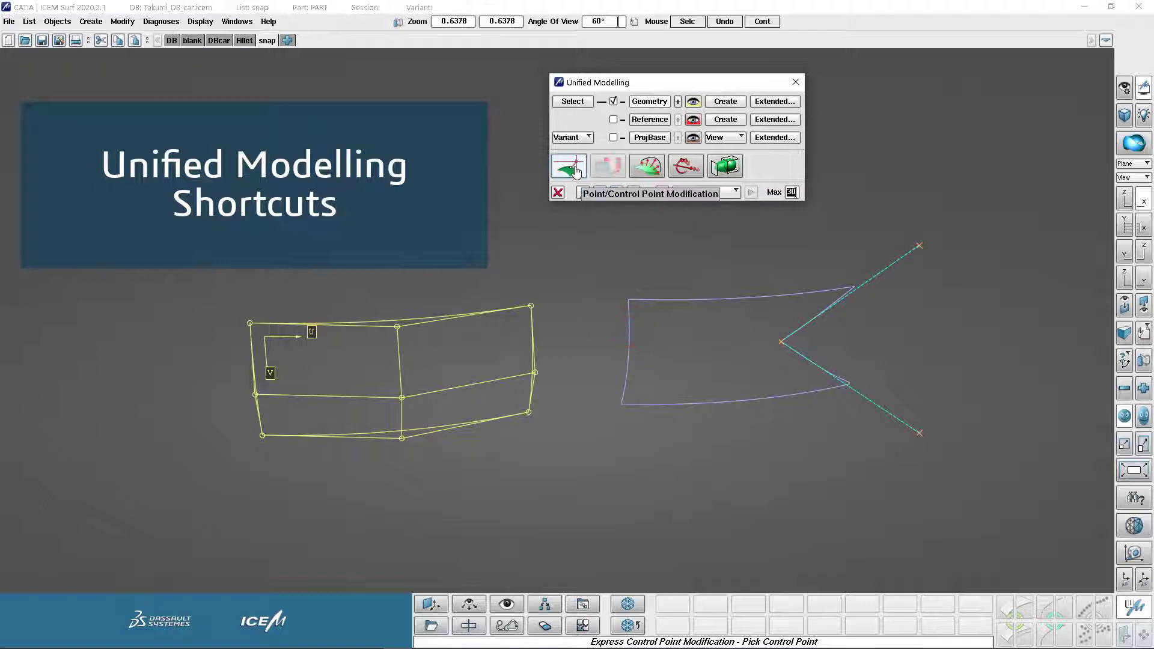
pyautogui.click(569, 165)
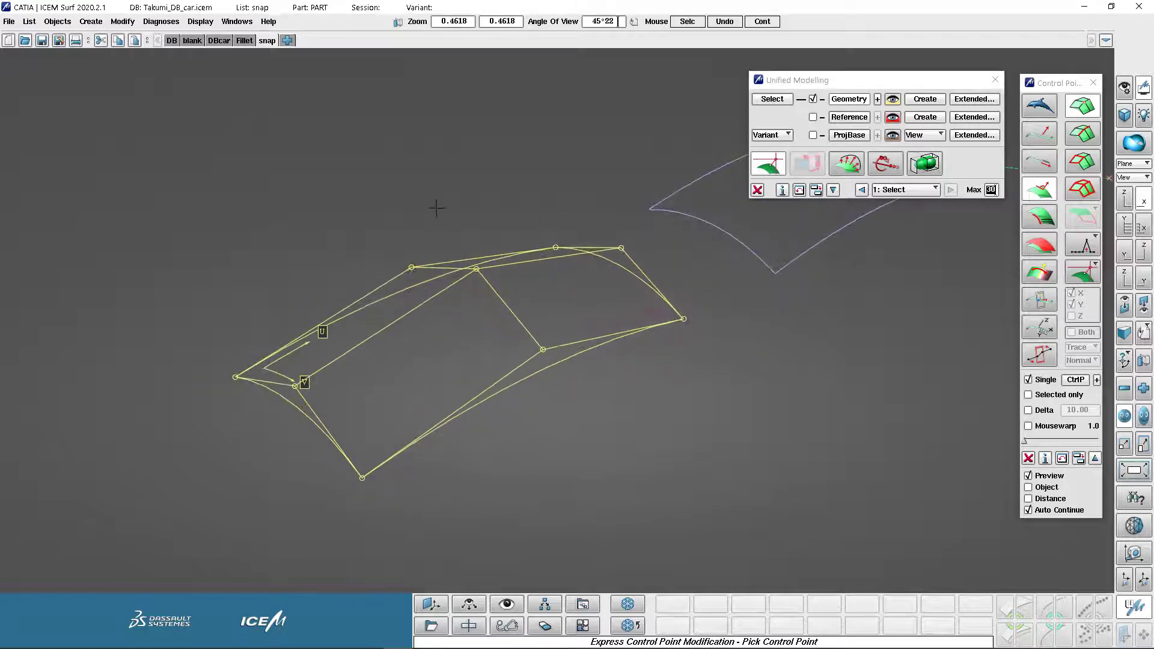
pyautogui.click(478, 263)
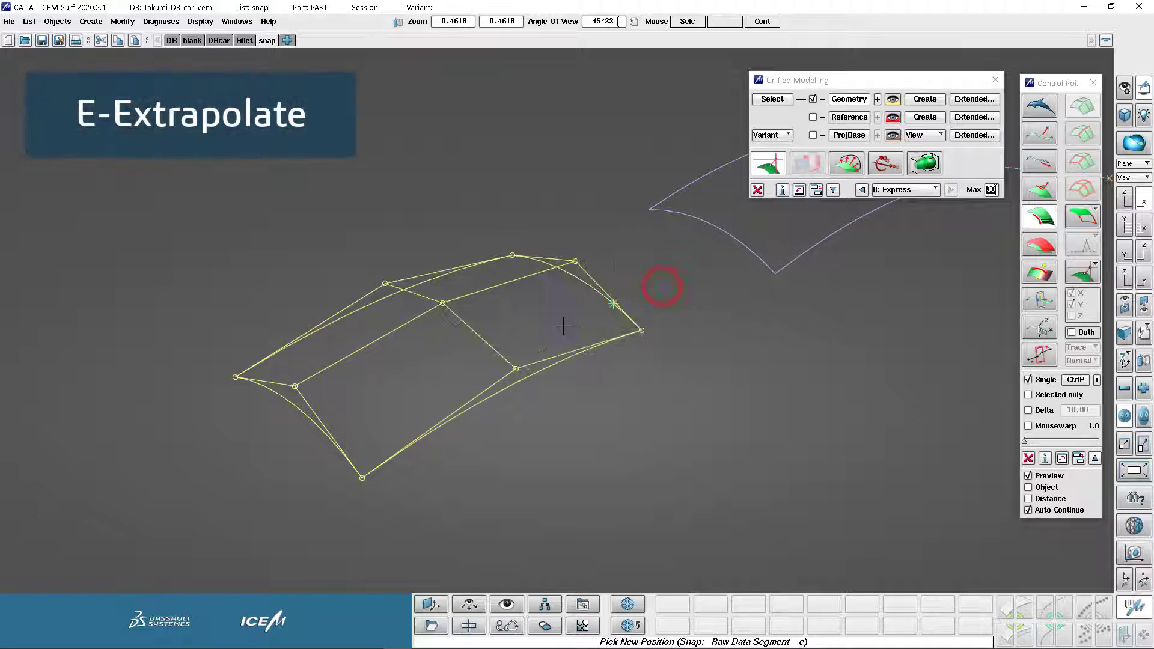
# Extrapolate the yellow patch's corner to a new snapped edge position and accept it.
pyautogui.click(613, 304)
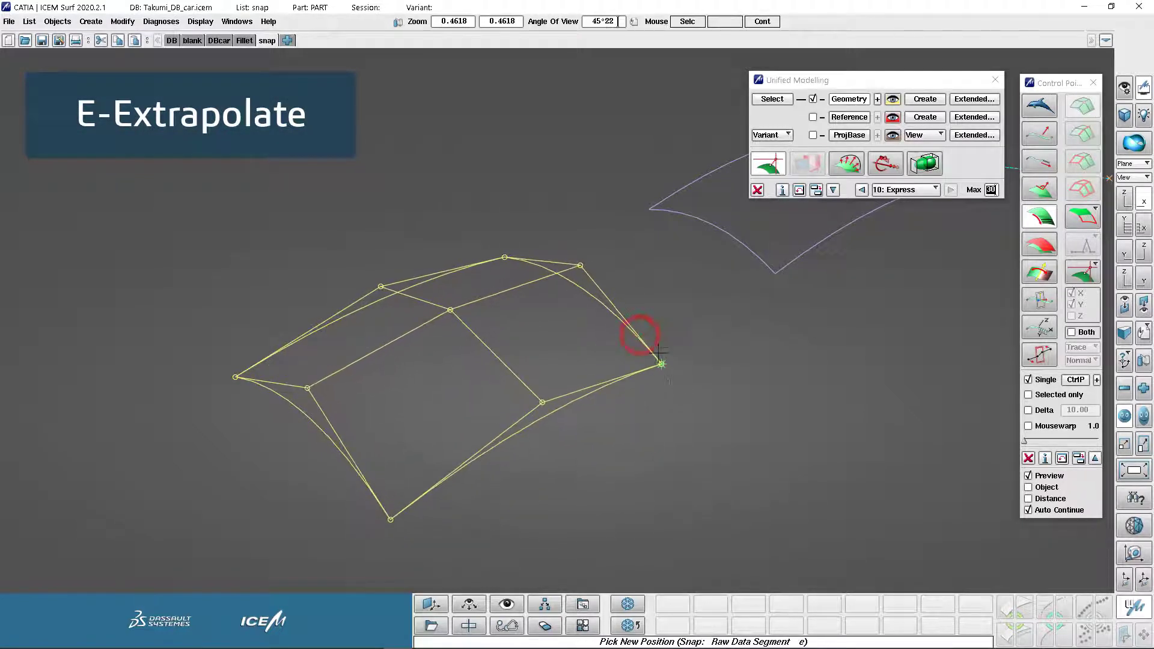
pyautogui.moveTo(661, 363); pyautogui.dragTo(610, 345)
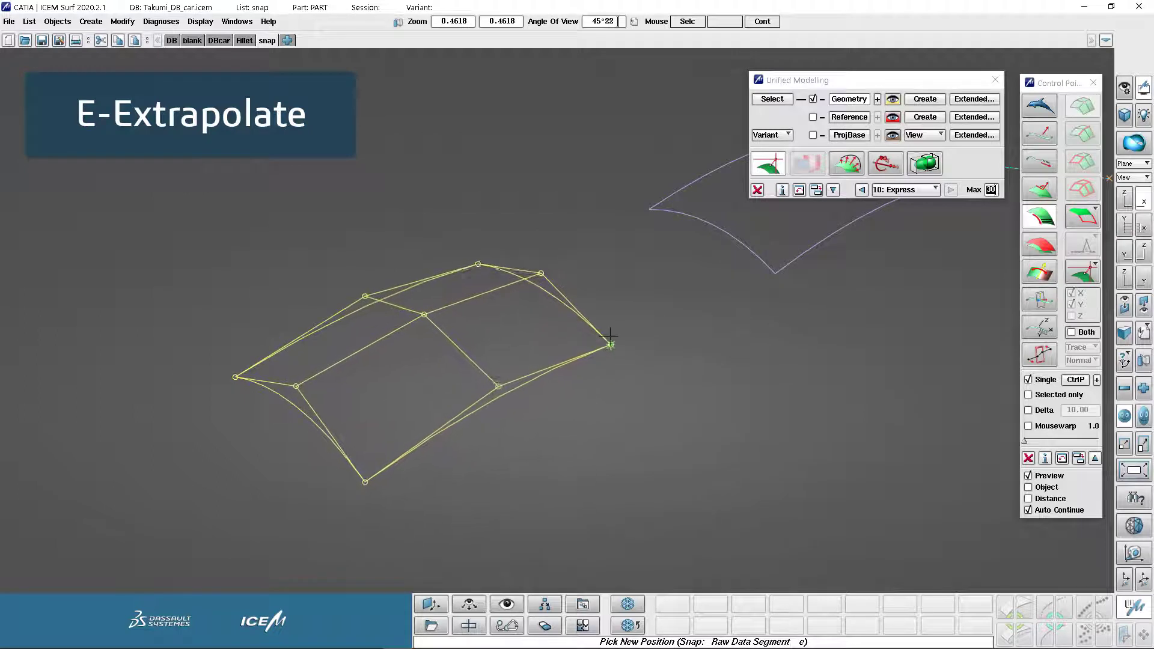
pyautogui.click(611, 339)
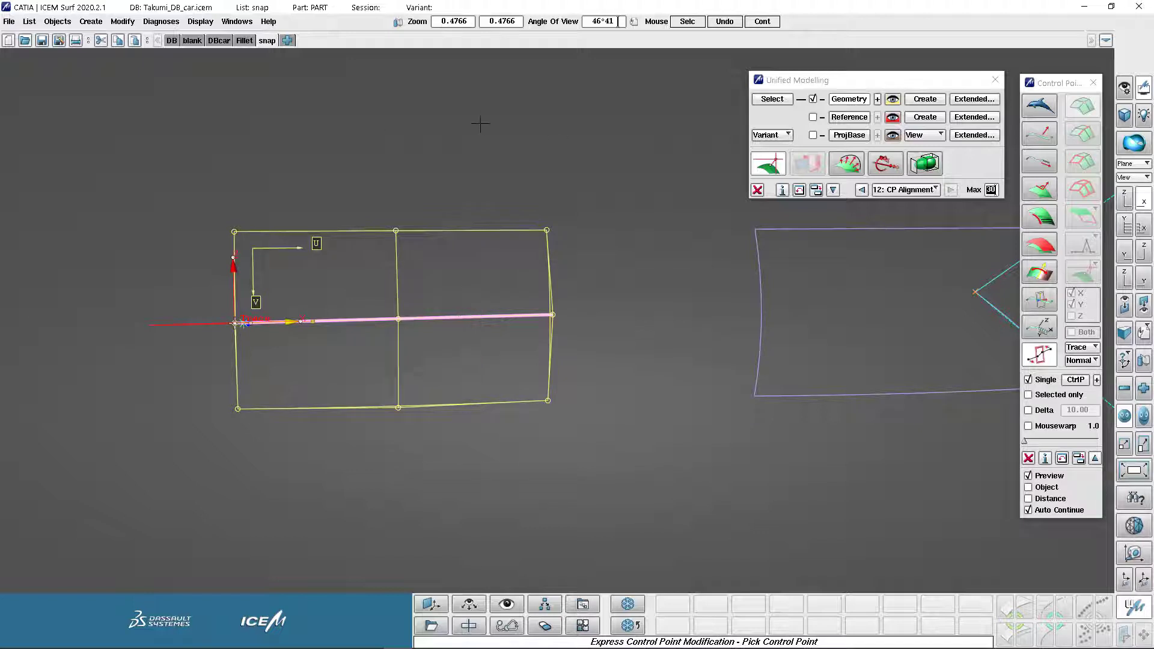
pyautogui.moveTo(553, 461)
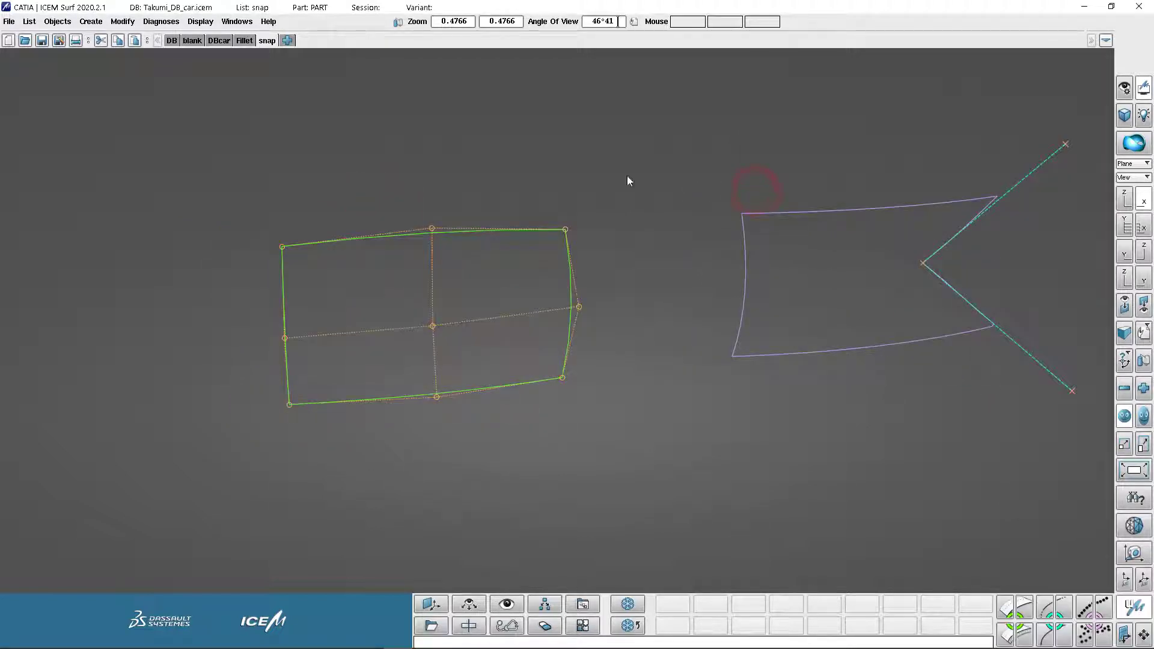
# Switch to the DBcar model, enable Environment in Display Options, and turn the car side-on.
pyautogui.click(218, 40)
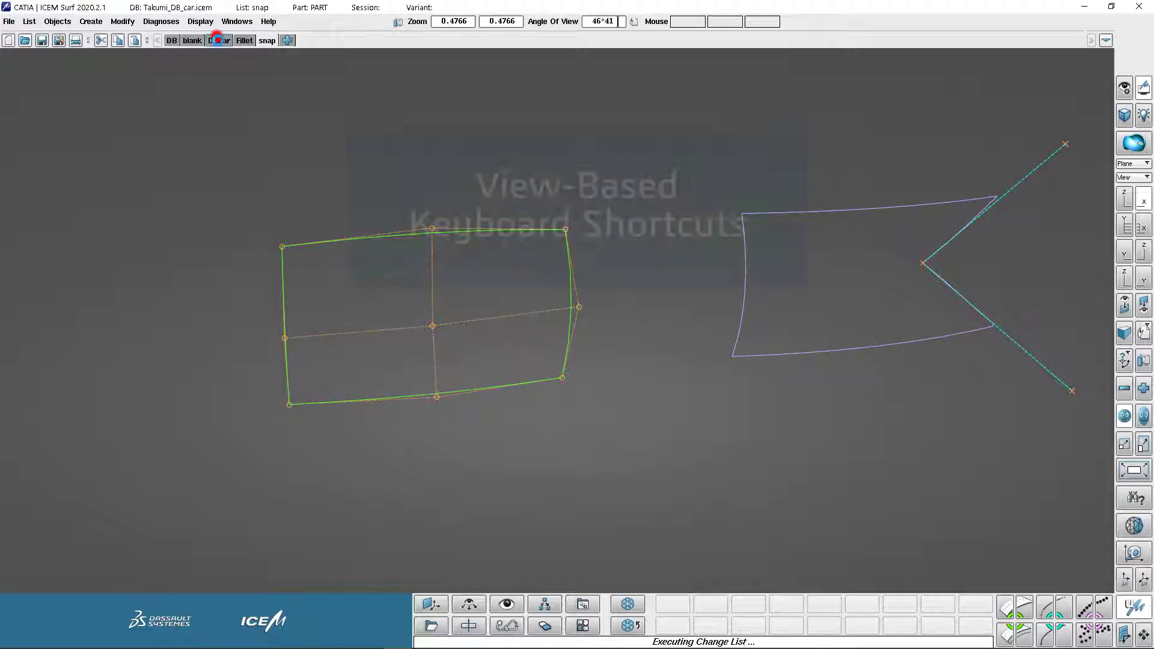
pyautogui.click(1124, 88)
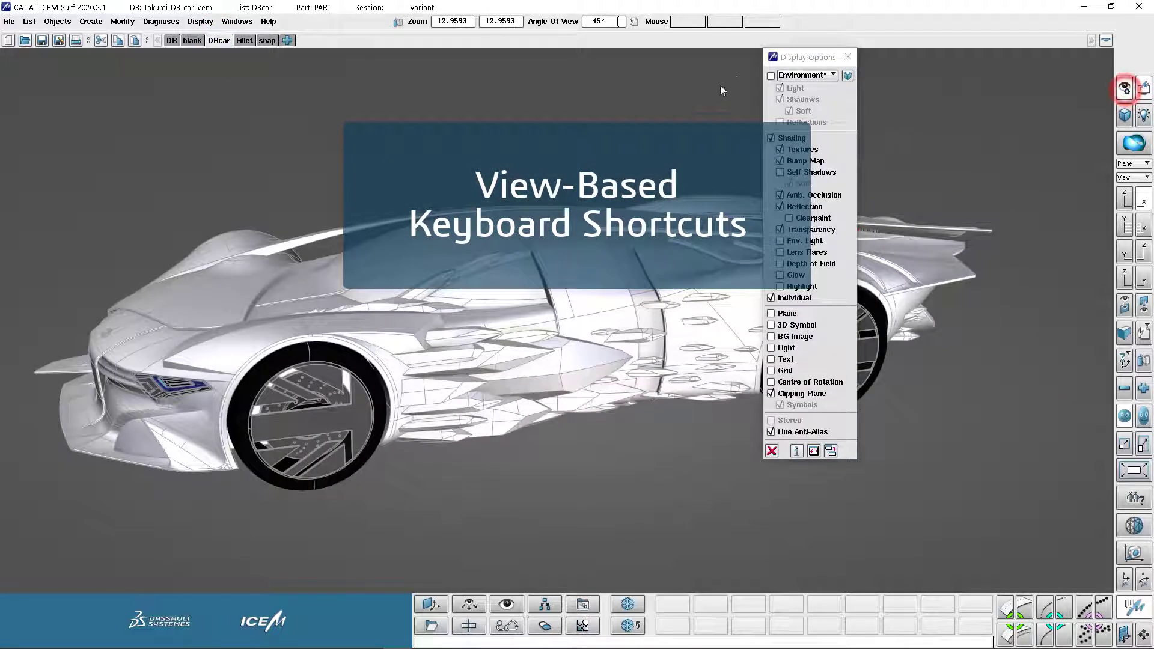
pyautogui.click(771, 74)
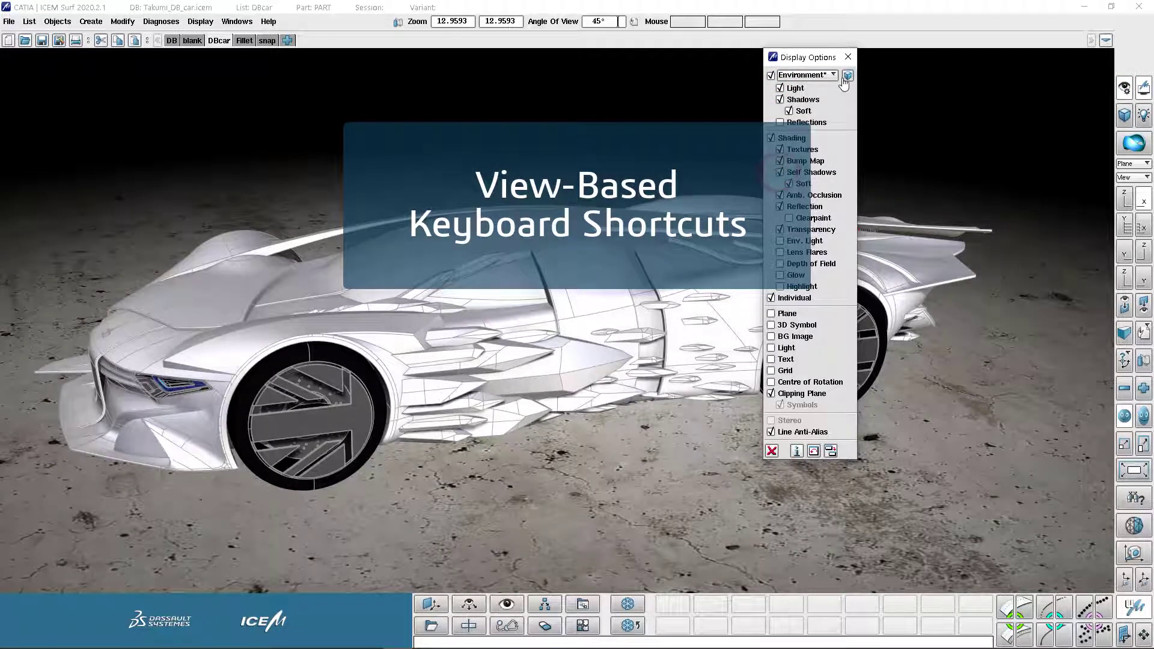
pyautogui.click(848, 74)
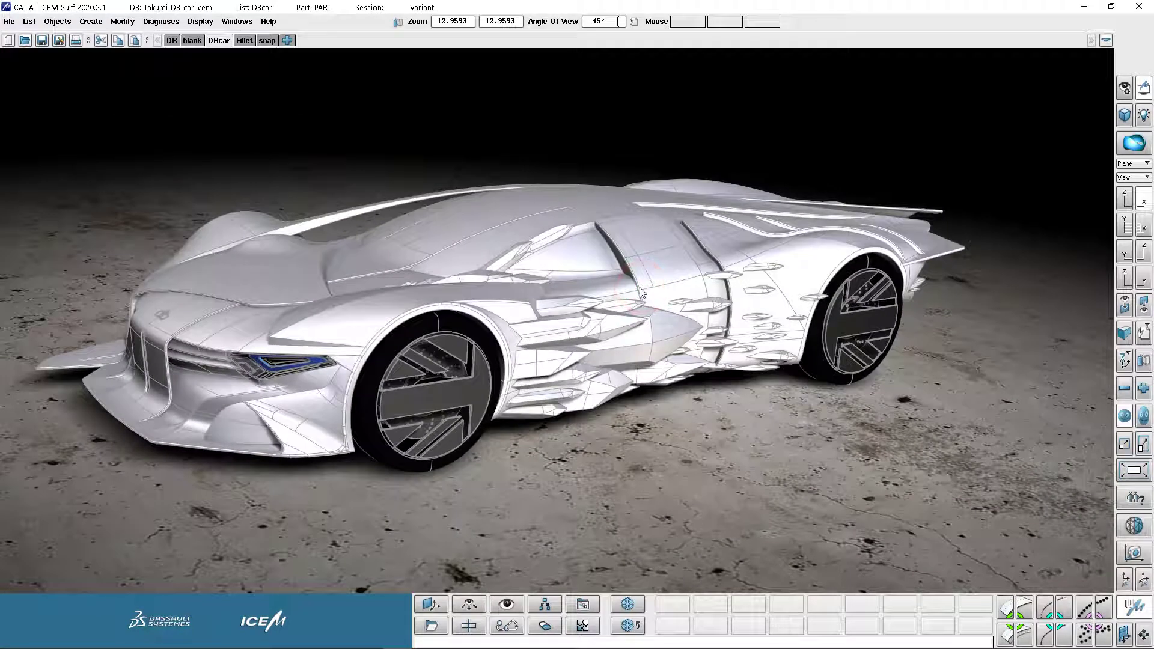
pyautogui.moveTo(641, 292); pyautogui.dragTo(624, 326)
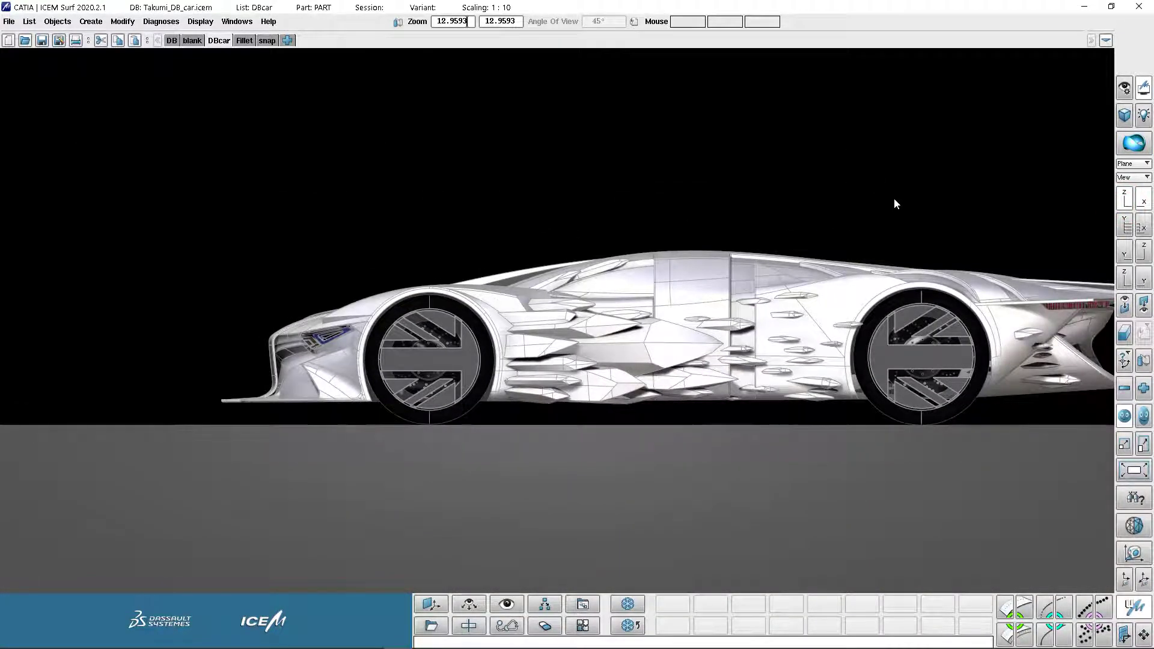
pyautogui.moveTo(926, 218)
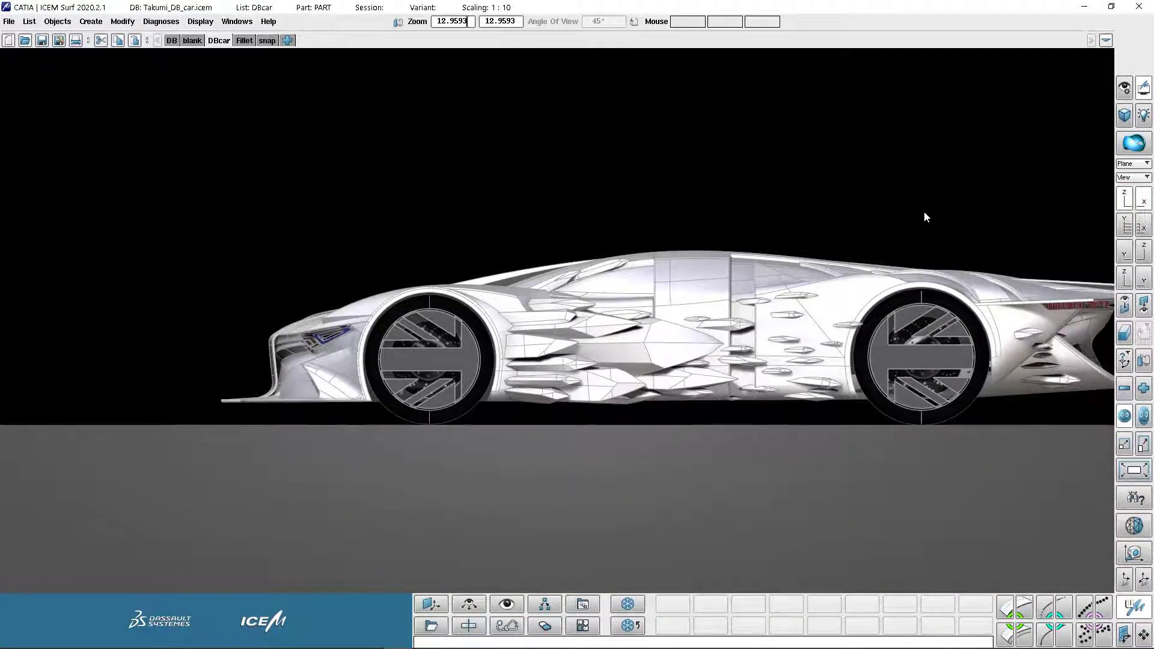
# Orbit the car toward a front three-quarter perspective view.
pyautogui.moveTo(926, 217); pyautogui.dragTo(777, 192)
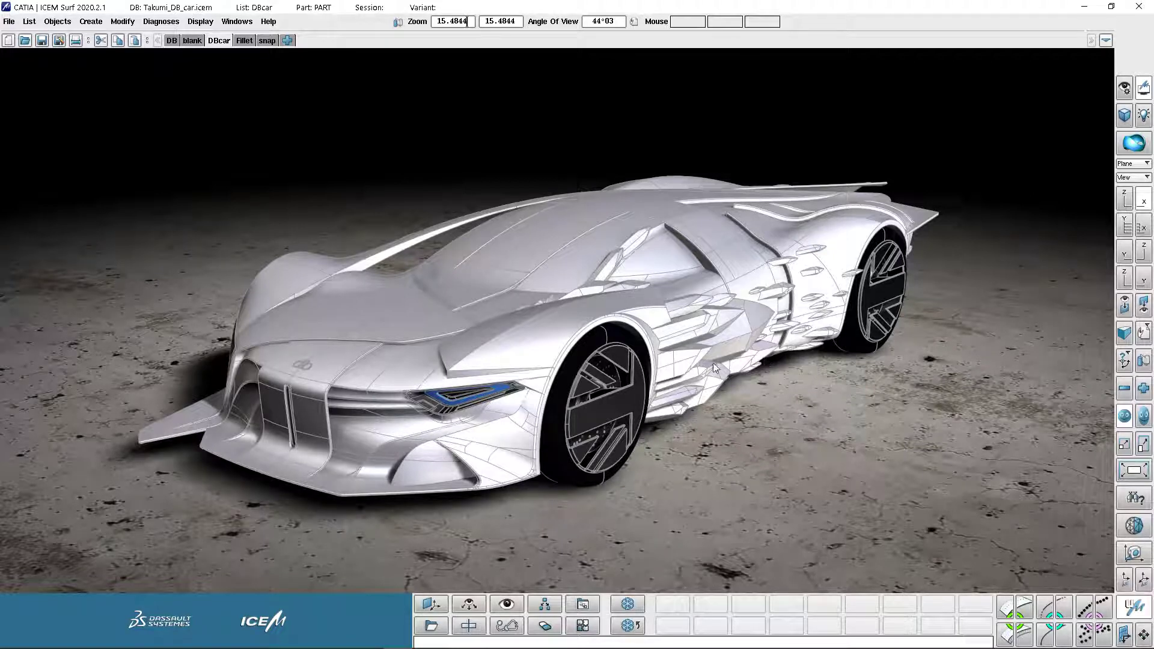
# Magnify the rear wheel in the zoom window before returning to the three-quarter view.
pyautogui.scroll(-3)
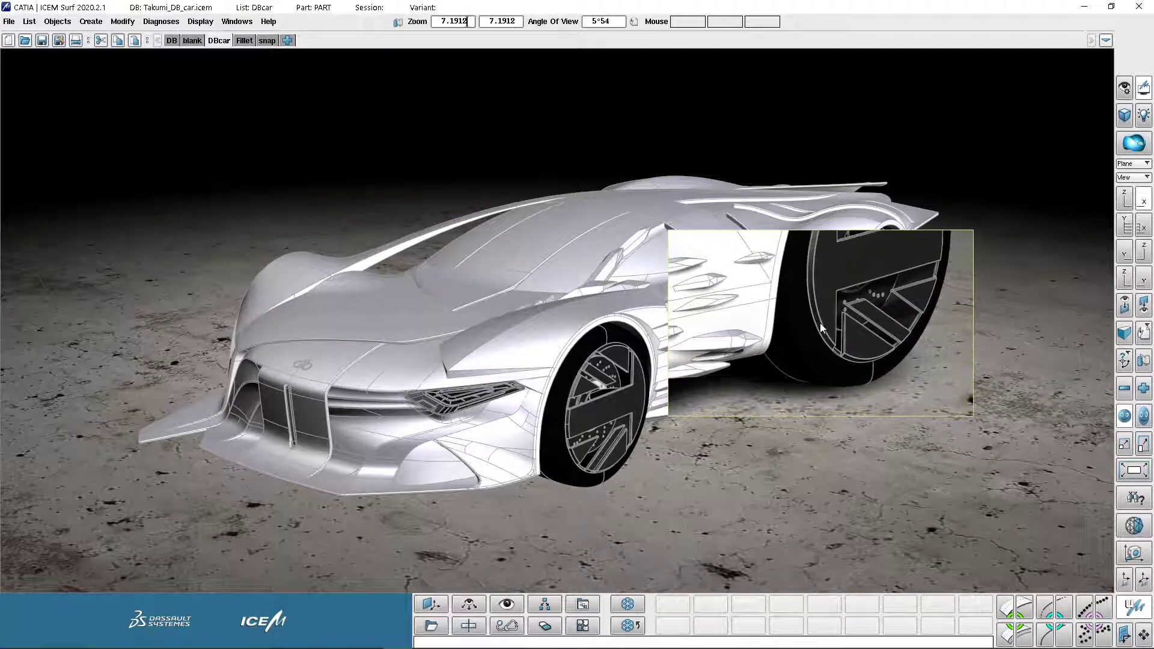
pyautogui.scroll(-3)
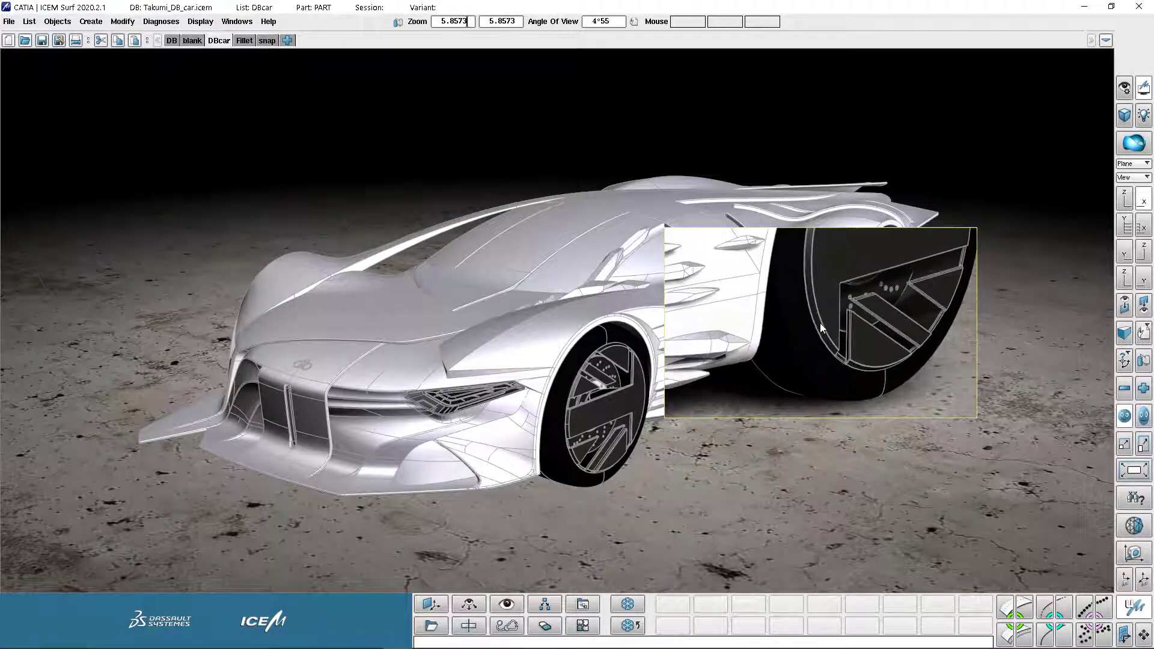
pyautogui.scroll(-3)
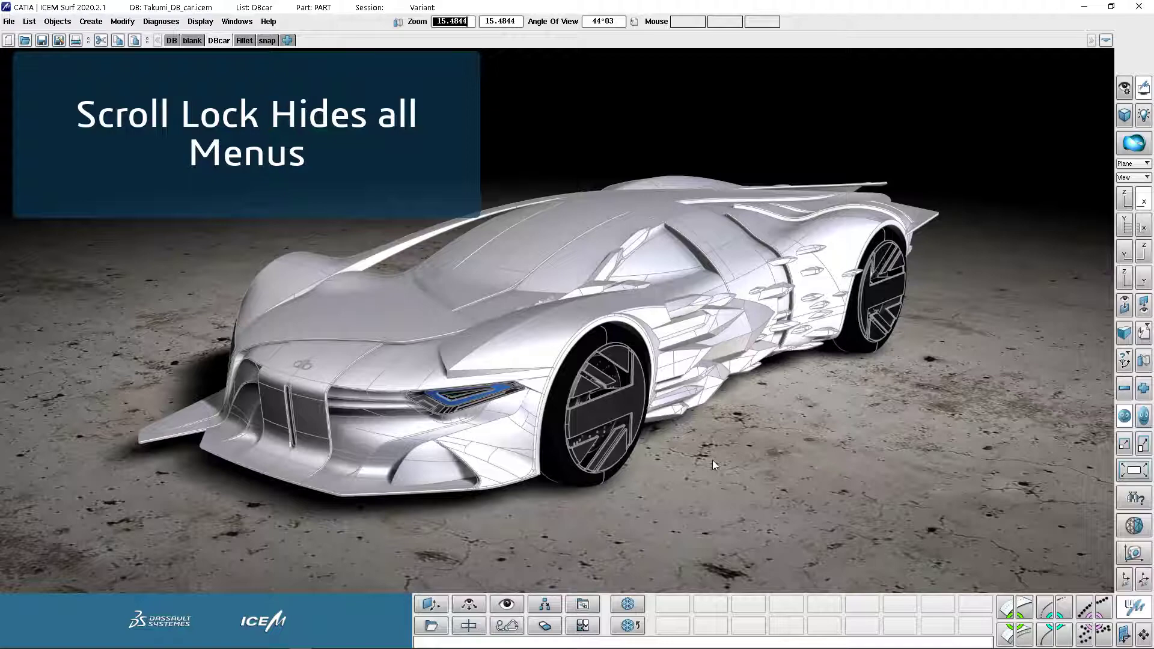
# Hide every menu with Scroll Lock so only the car viewport remains.
pyautogui.press('scrolllock')
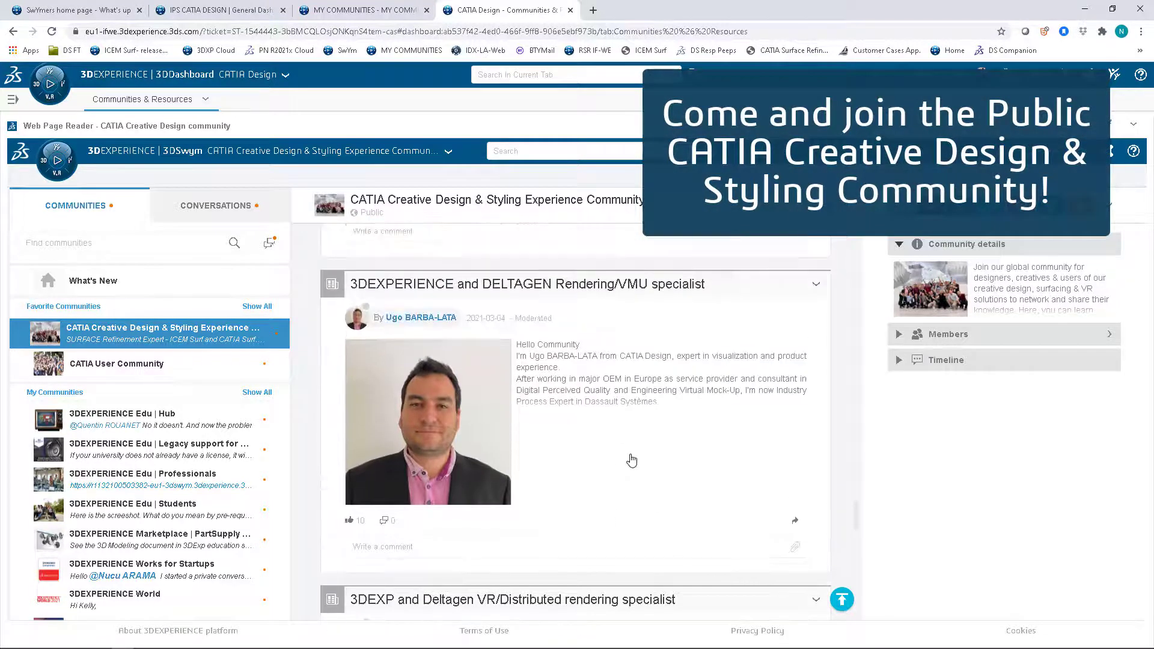
# Scroll down the community feed through member introductions, tutorials and project posts.
pyautogui.scroll(-3)
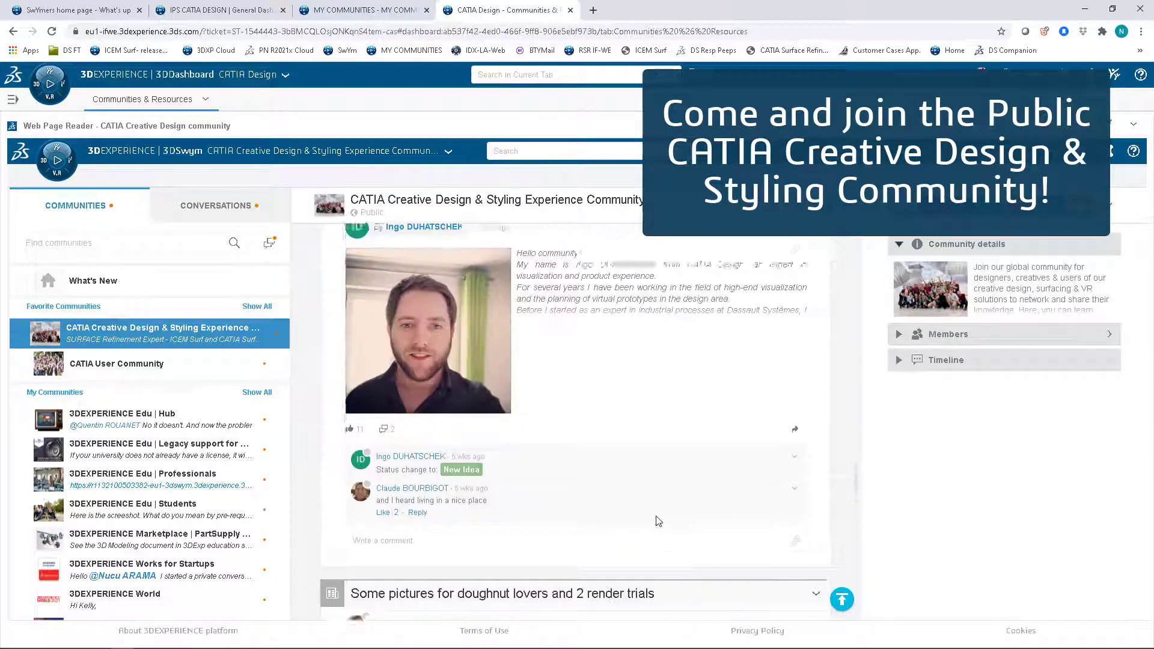
pyautogui.scroll(-3)
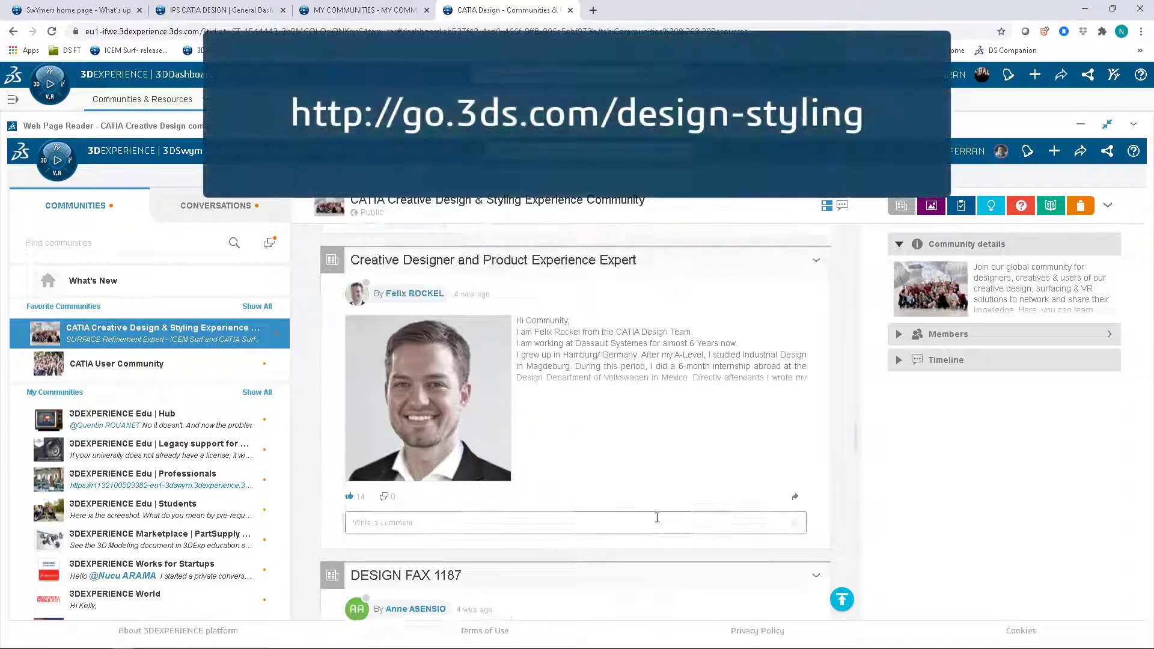
pyautogui.scroll(-3)
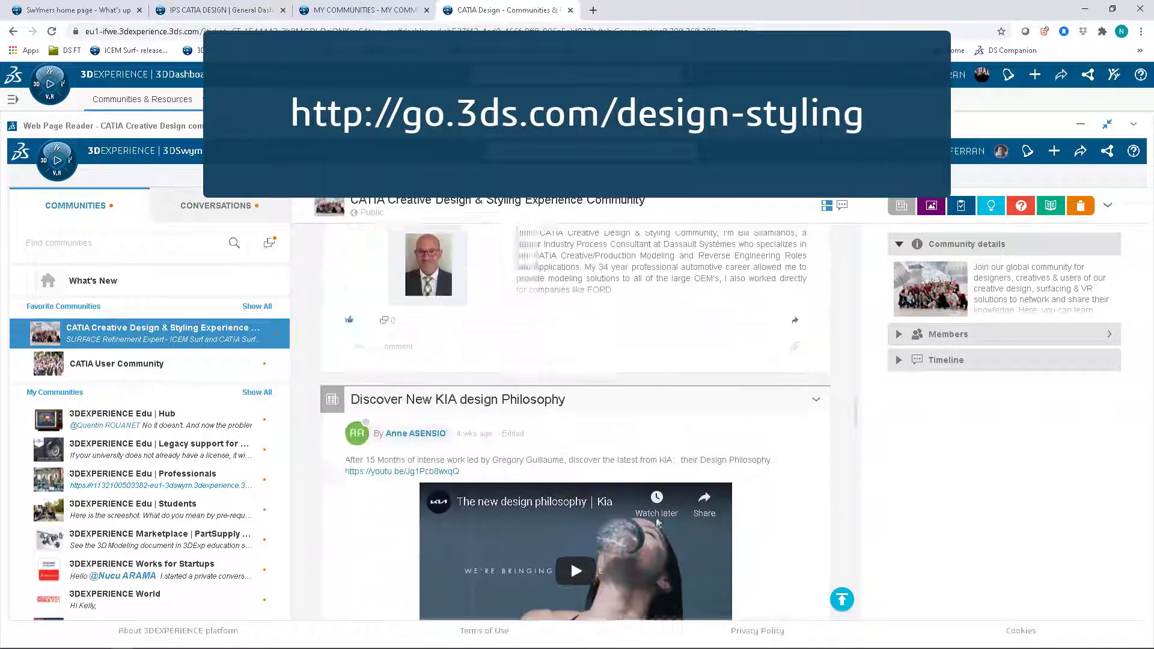
pyautogui.scroll(-3)
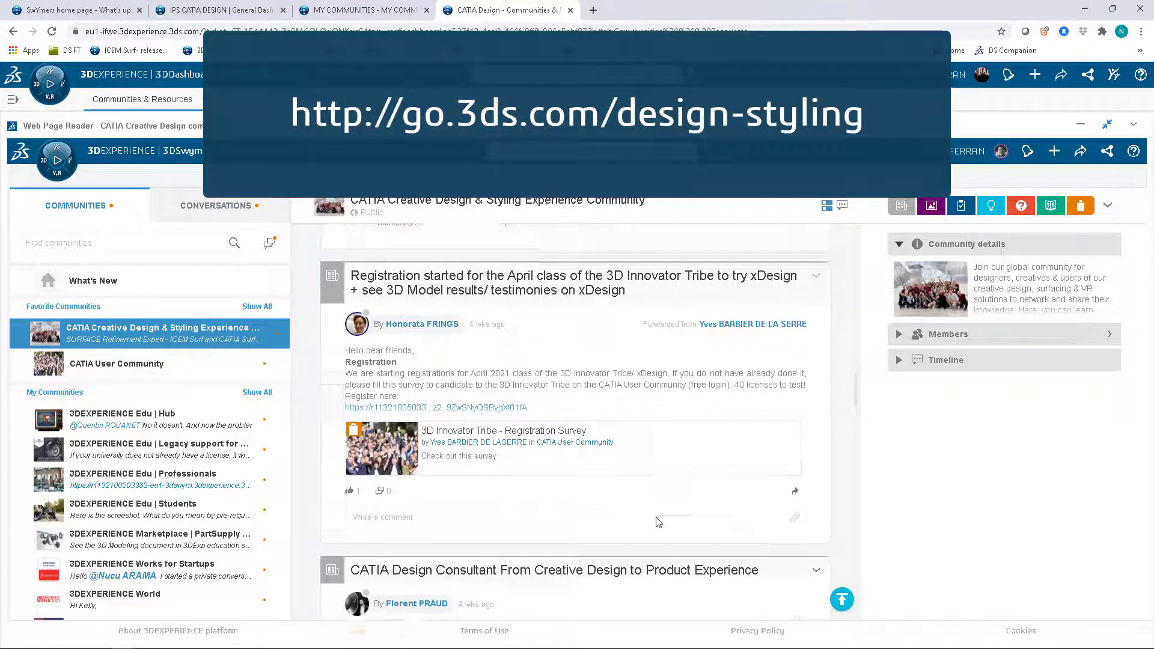
pyautogui.scroll(-3)
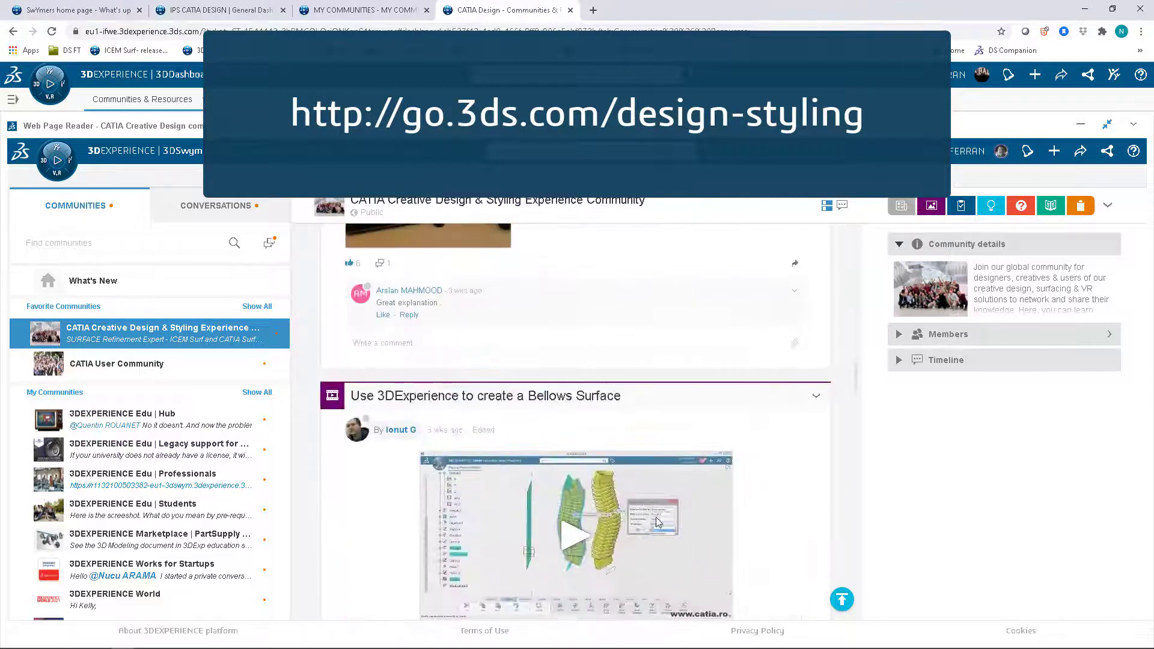
pyautogui.scroll(-3)
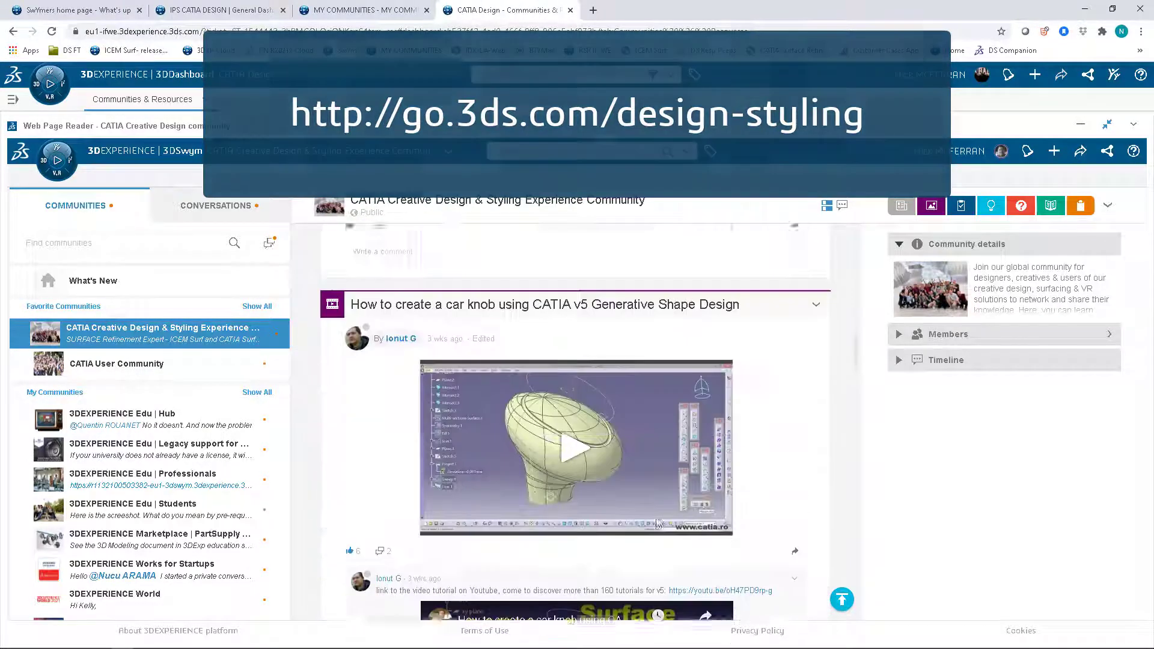
pyautogui.scroll(-3)
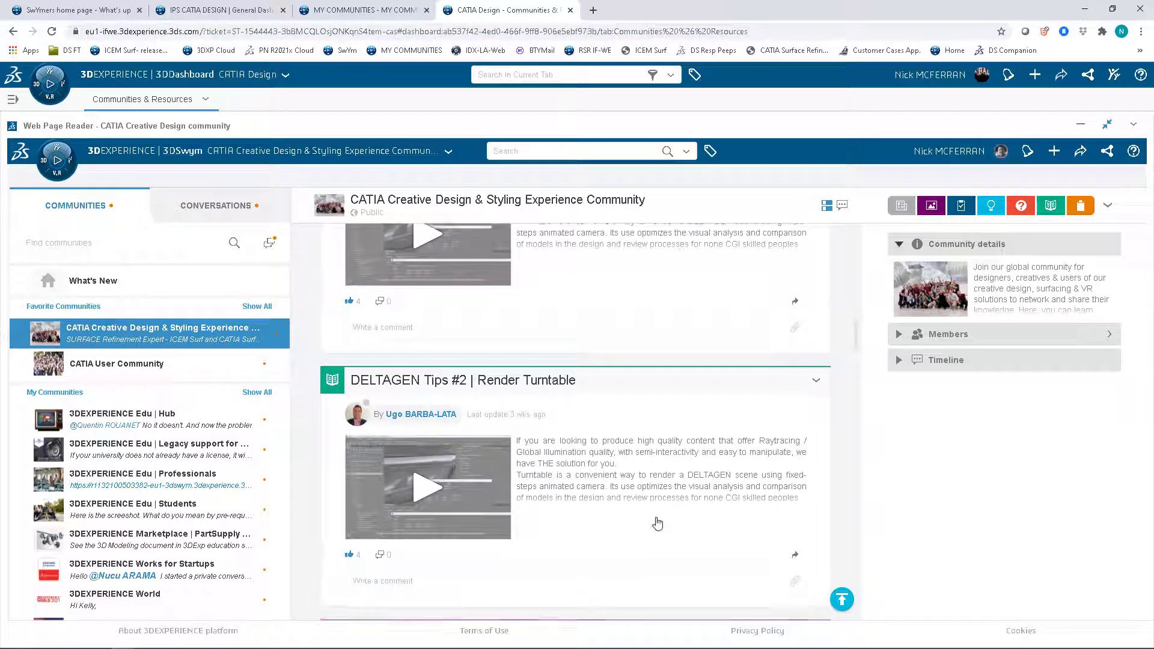
pyautogui.scroll(-3)
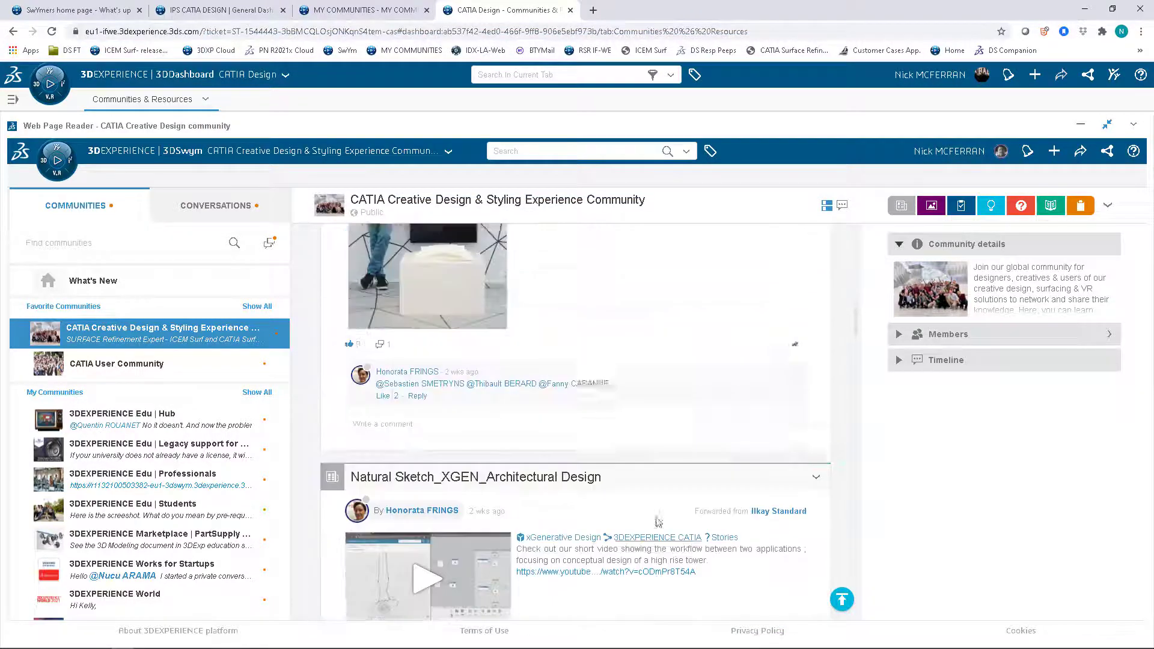